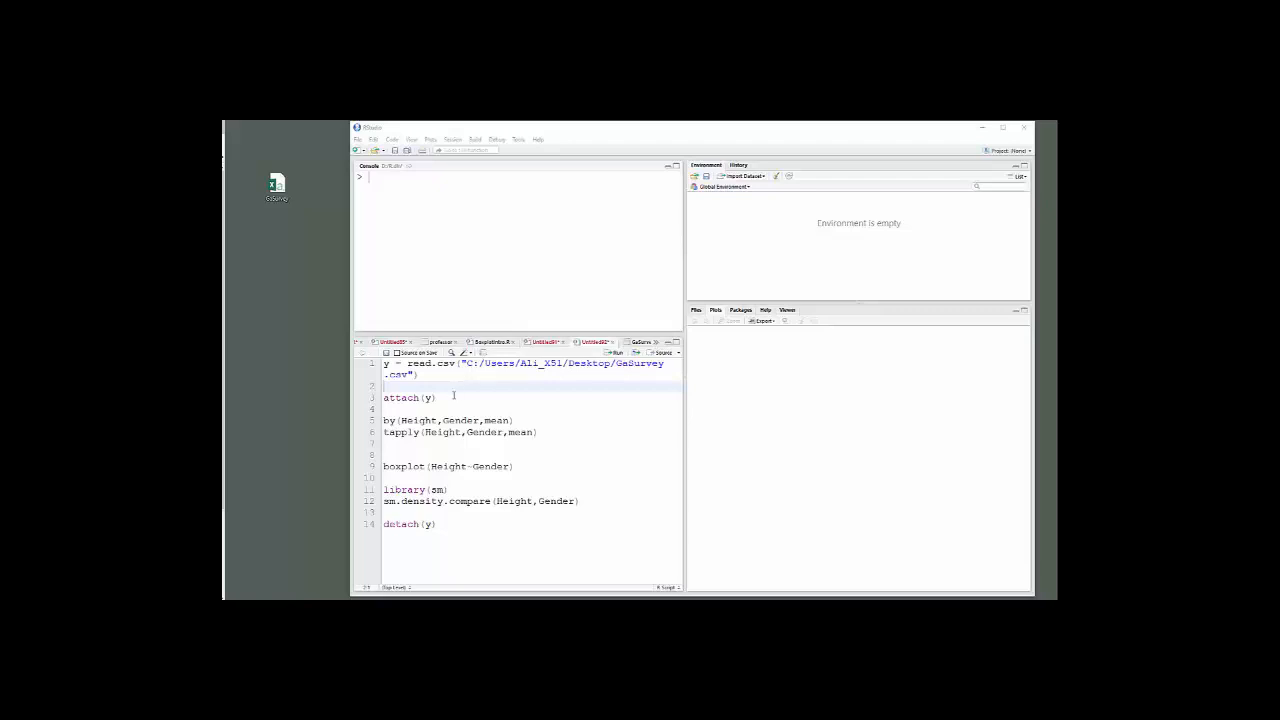
Step: Load the survey CSV as y (59 obs., 17 variables) and attach it
drag(384, 363, 435, 398)
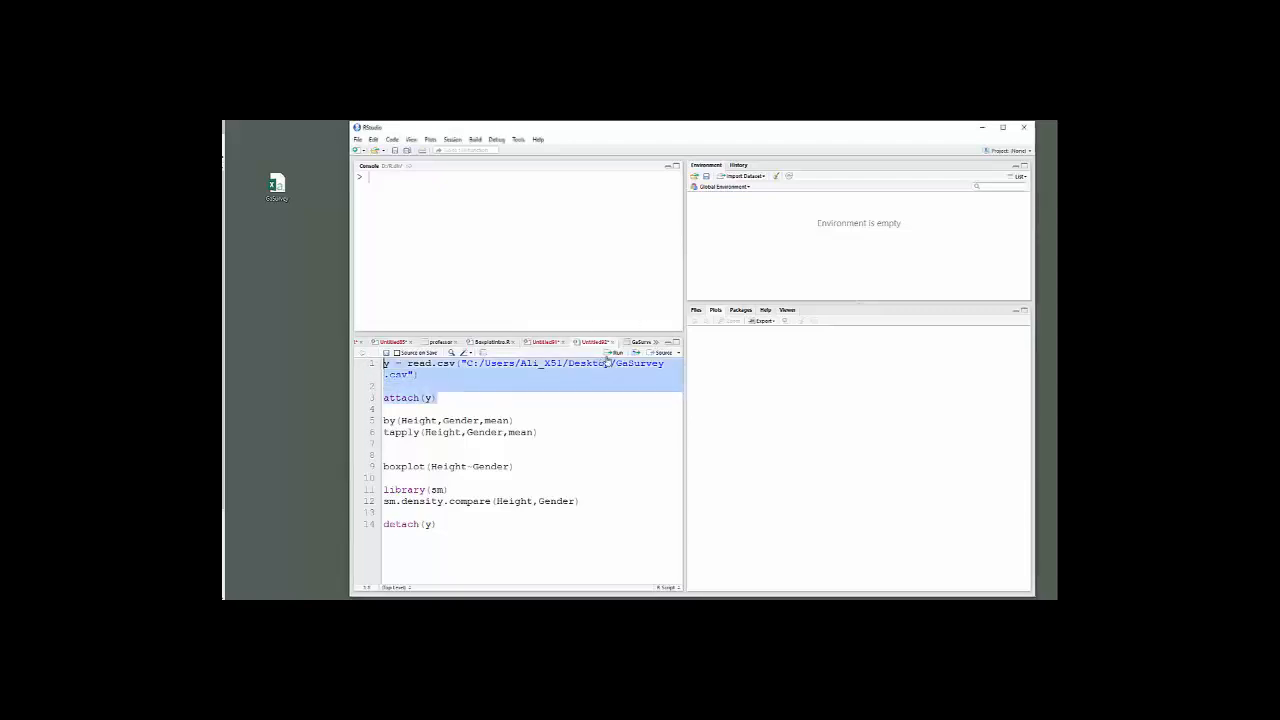
click(616, 353)
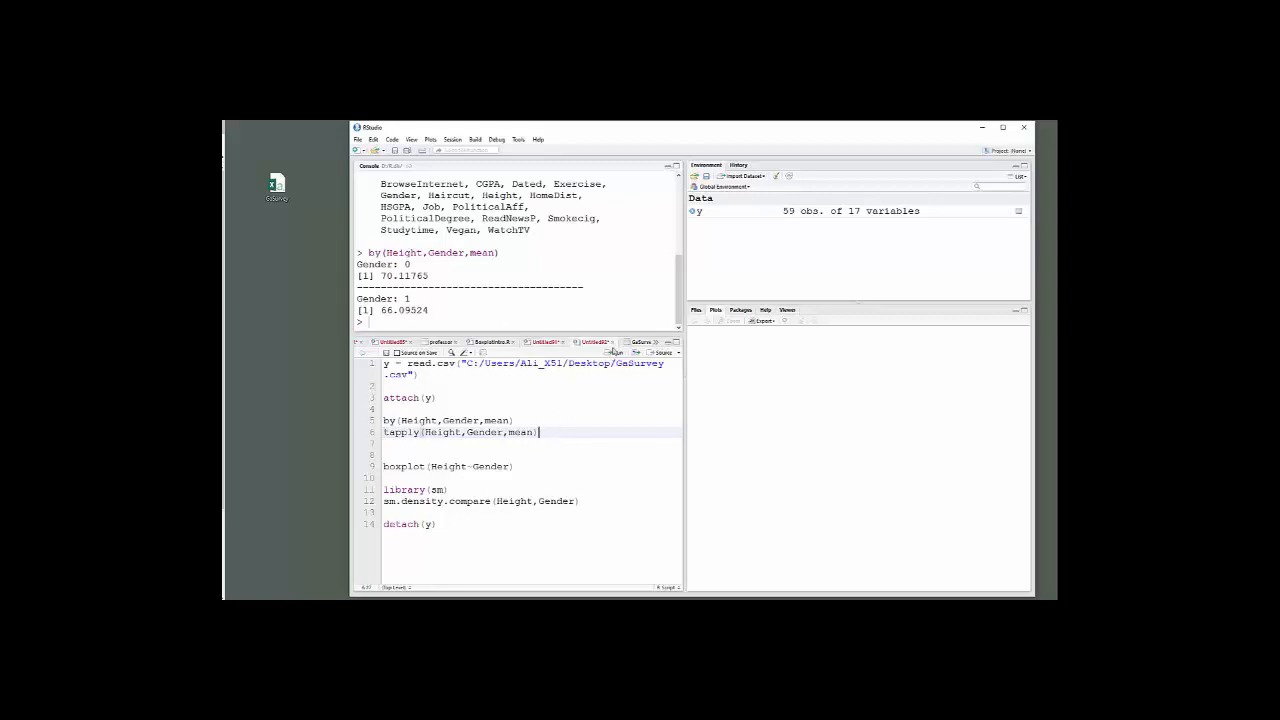
Step: Run tapply for mean Height by Gender, giving 70.12 and 66.10
click(614, 352)
text(sd)
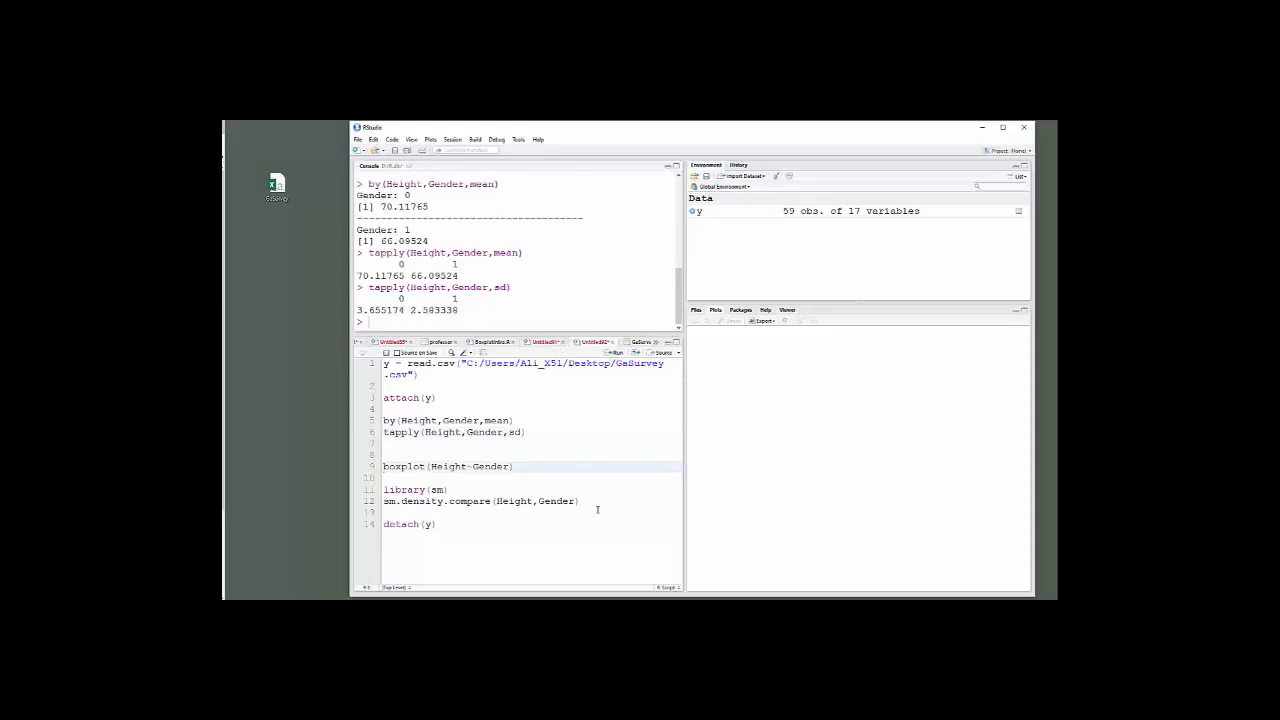
mouse_move(338, 499)
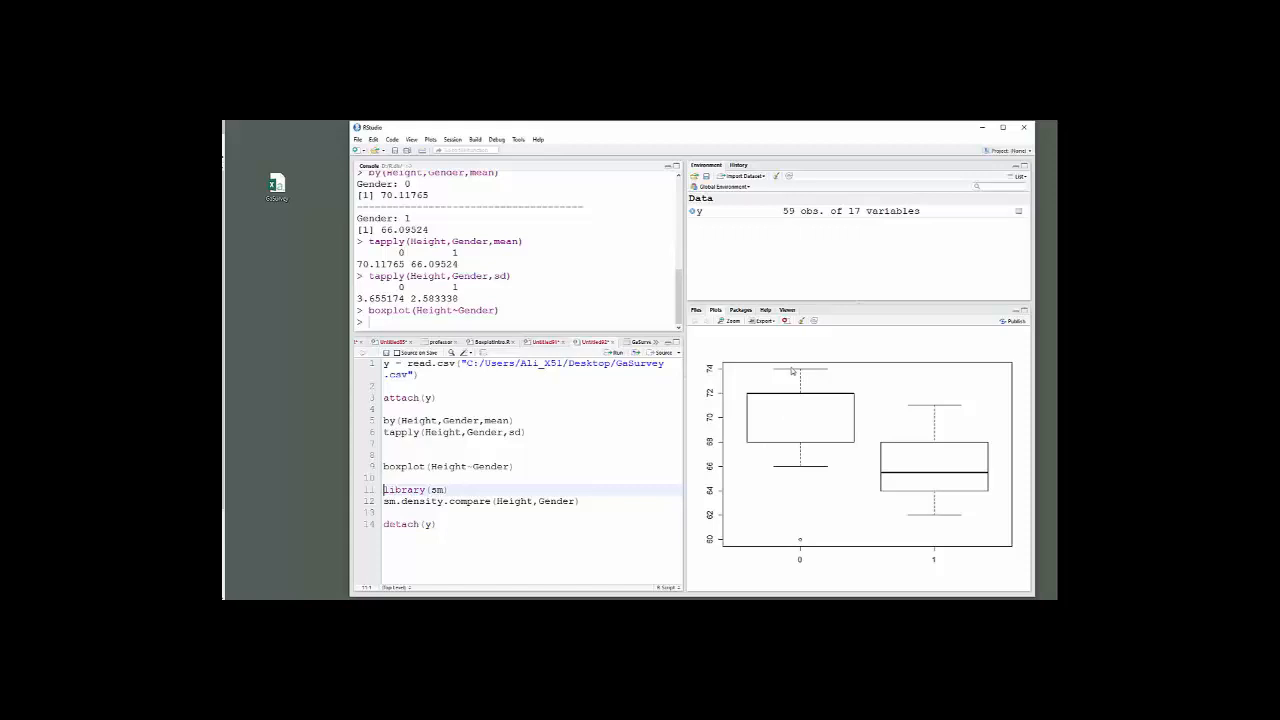
mouse_move(795, 374)
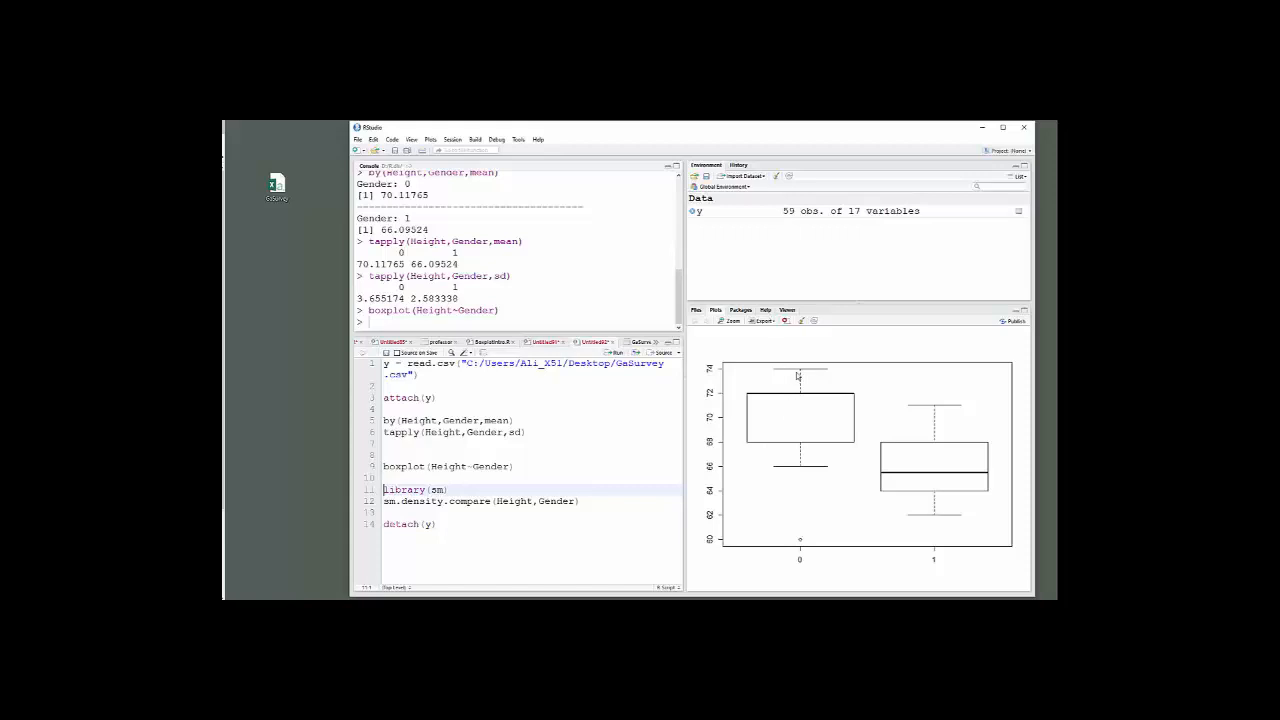
mouse_move(925, 430)
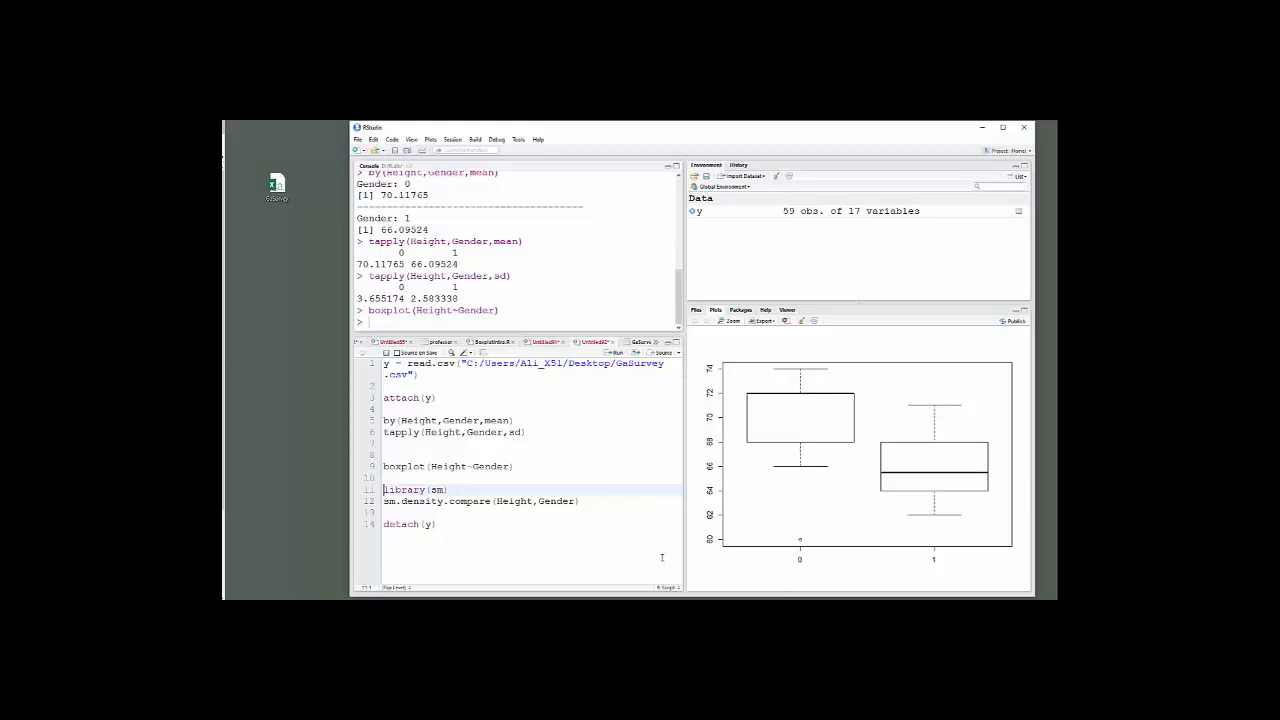
mouse_move(817, 400)
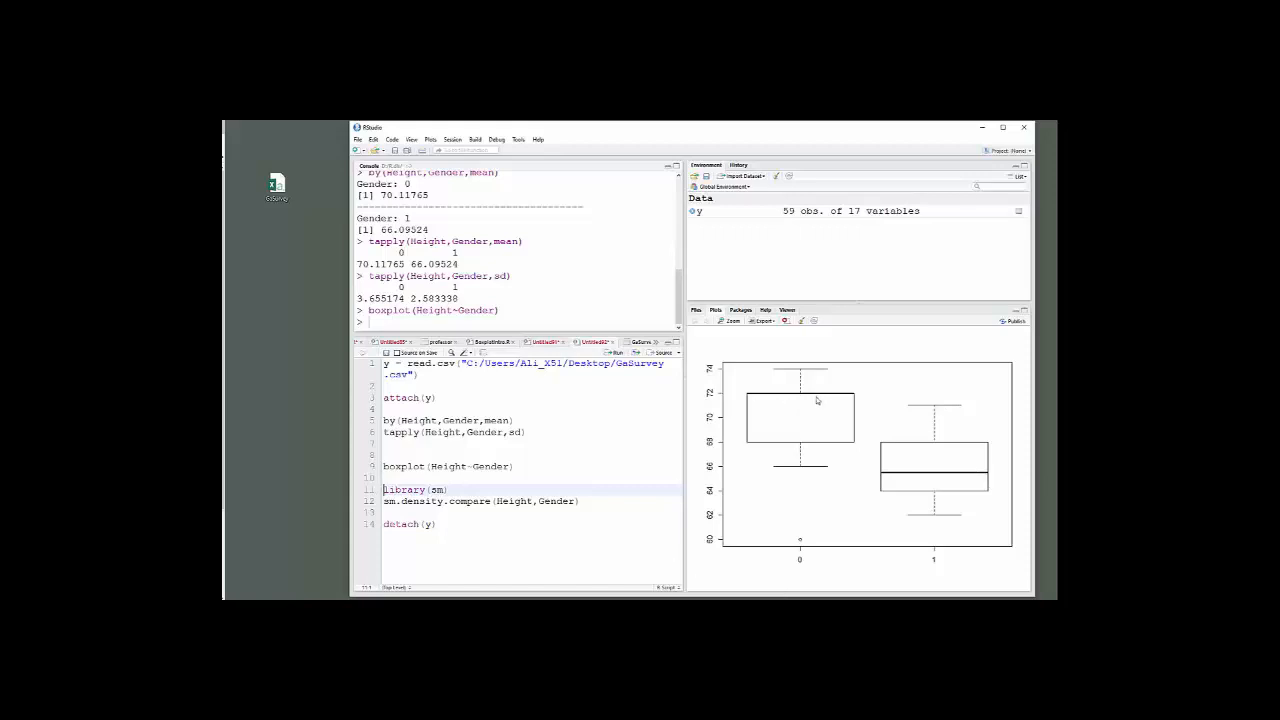
mouse_move(763, 405)
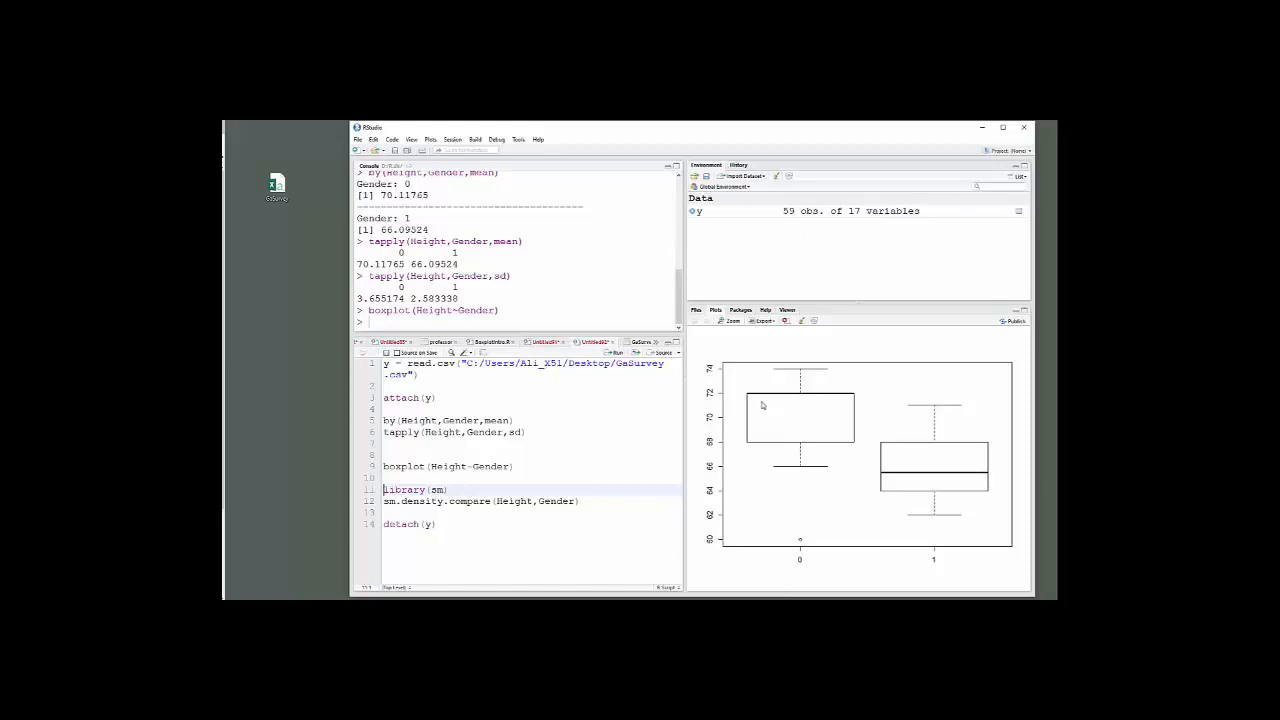
mouse_move(750, 405)
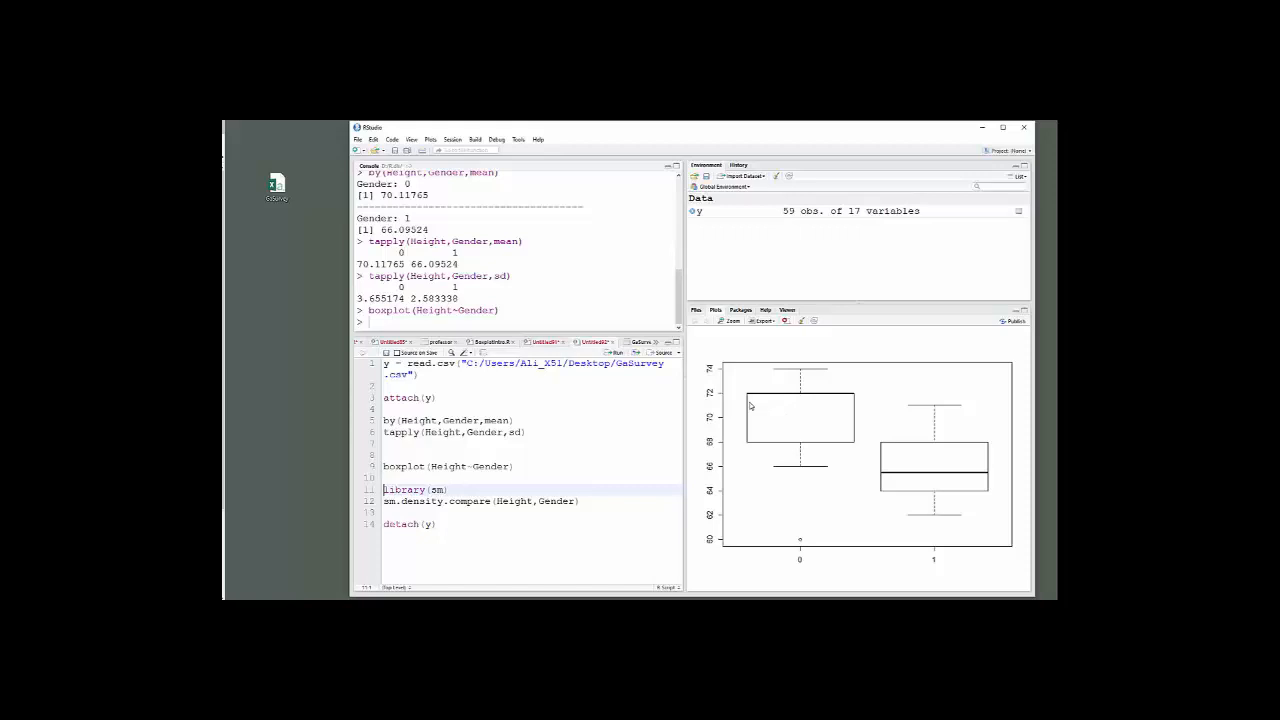
mouse_move(764, 397)
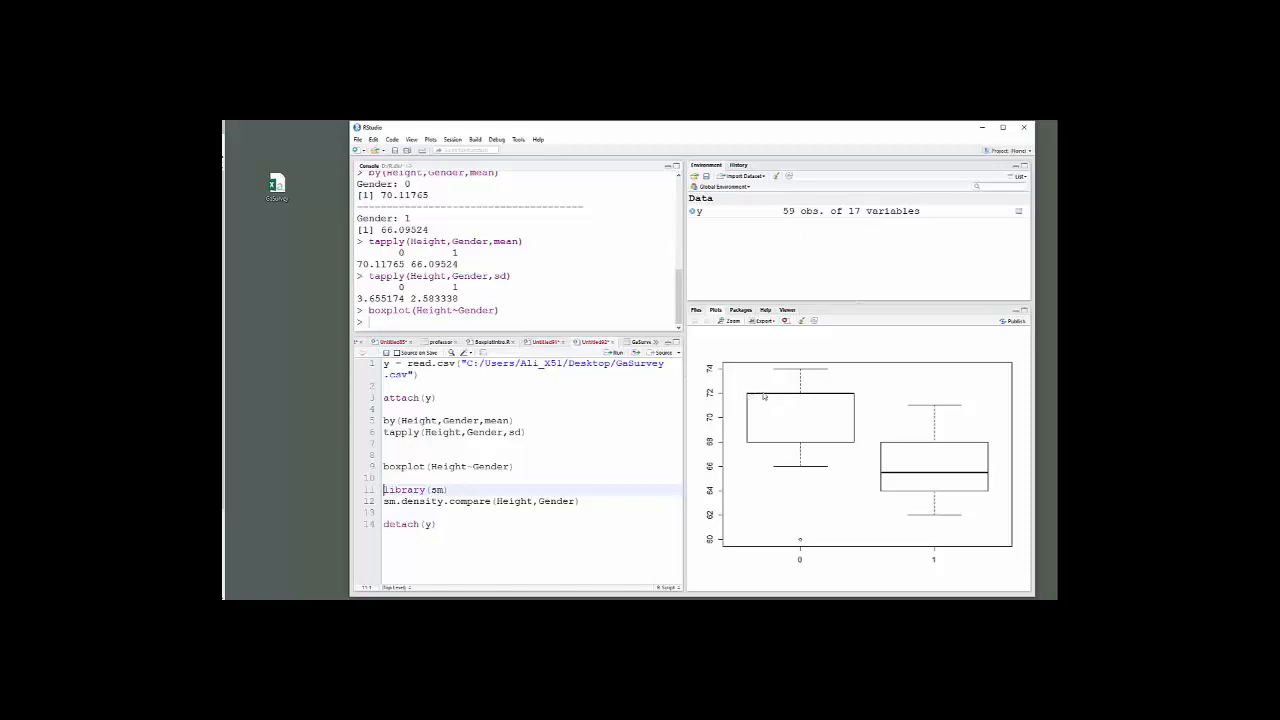
mouse_move(800, 398)
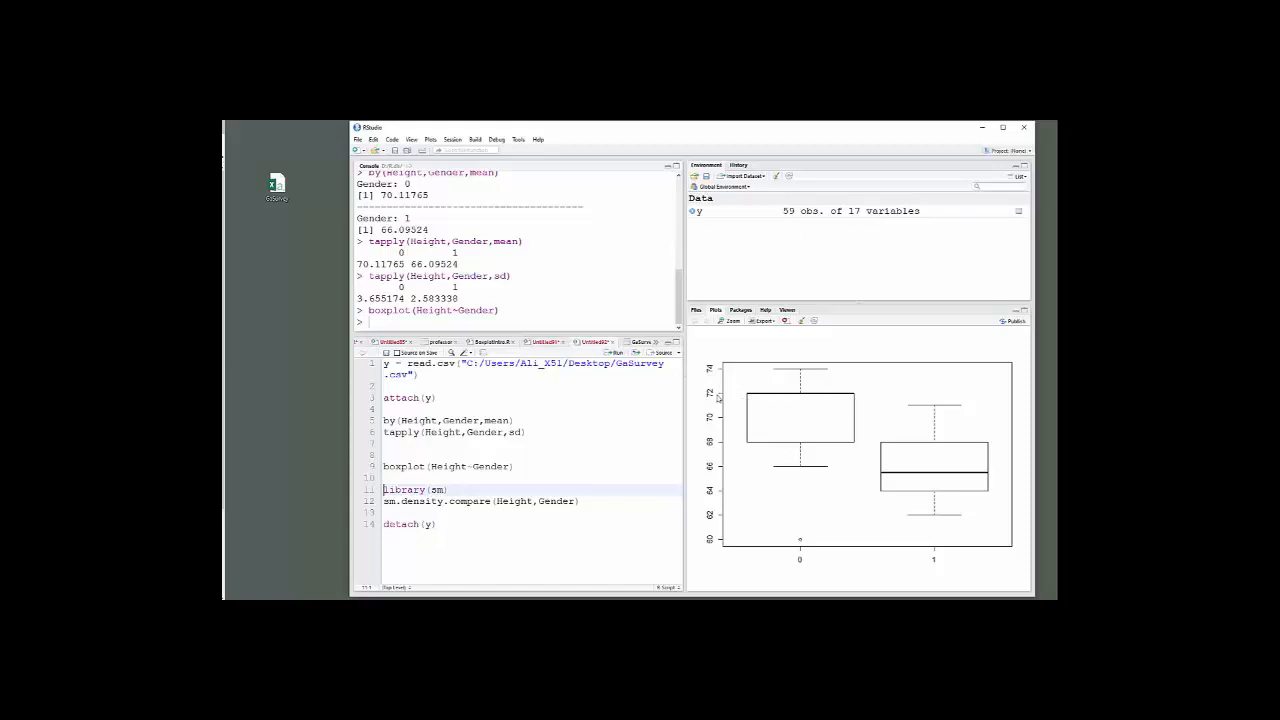
mouse_move(822, 397)
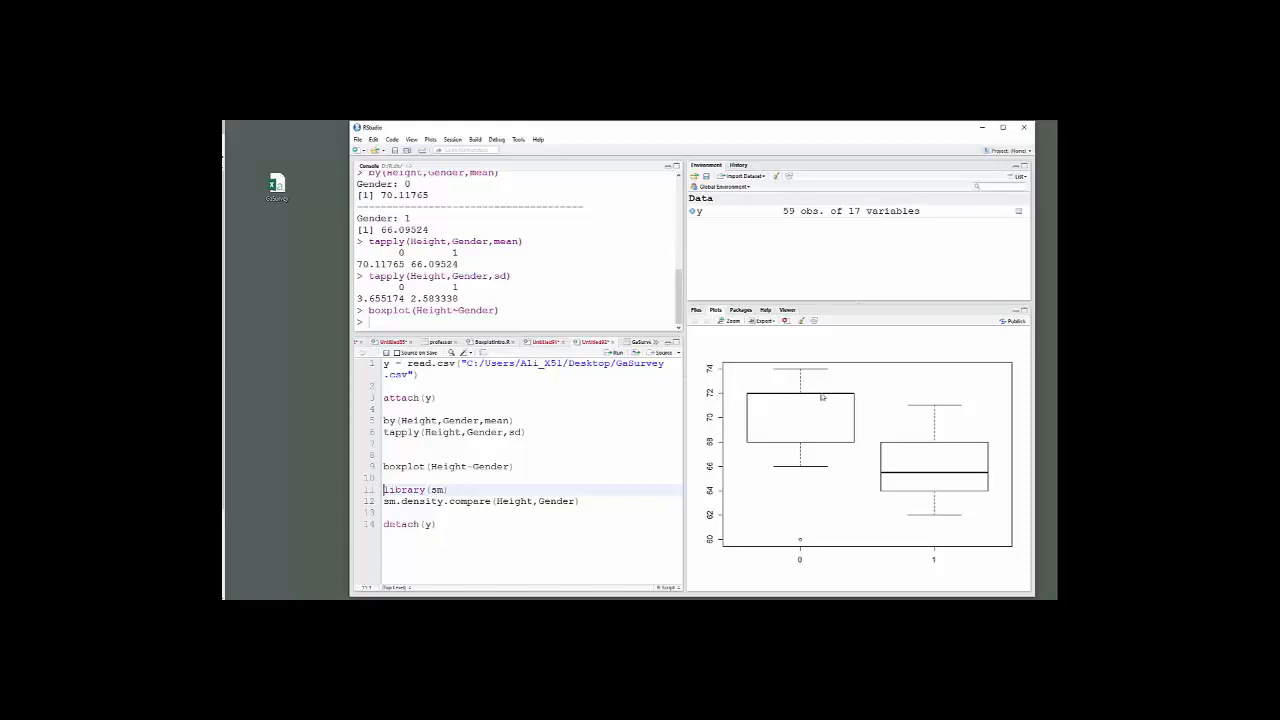
mouse_move(757, 398)
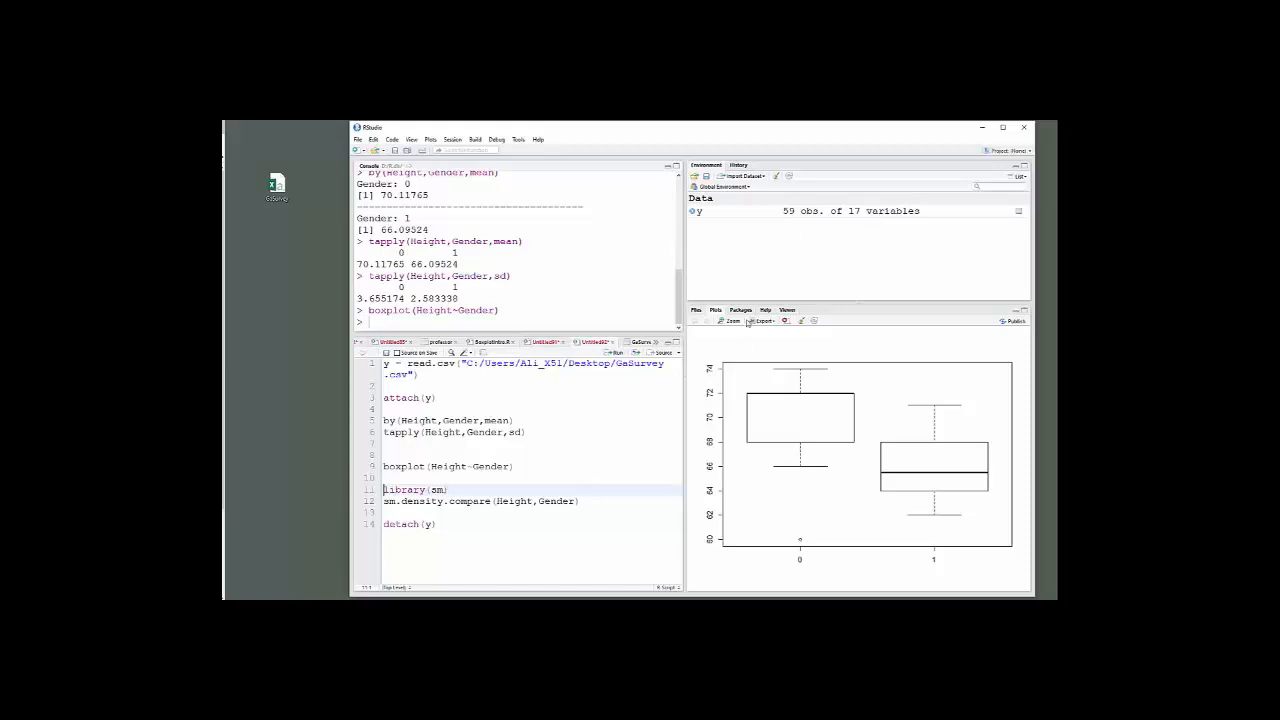
Step: Enter 'sm' as the package name in the Install Packages dialog, then close the dialog
click(740, 309)
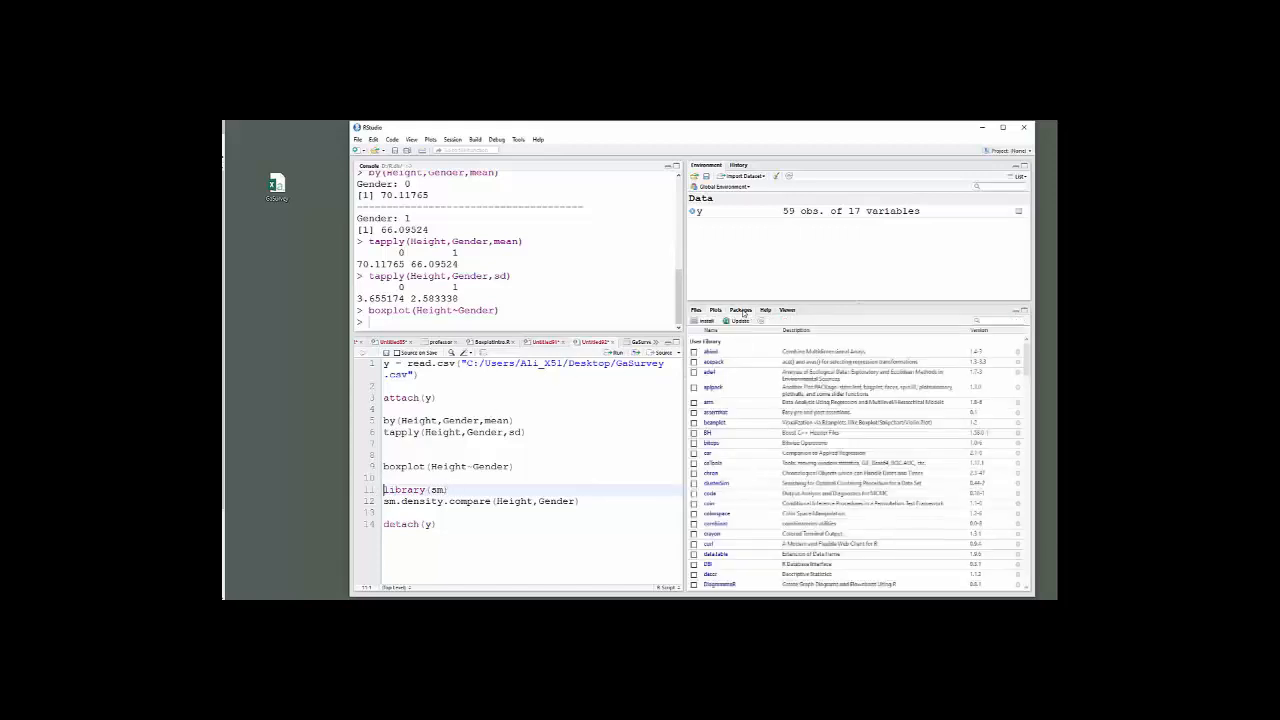
click(705, 320)
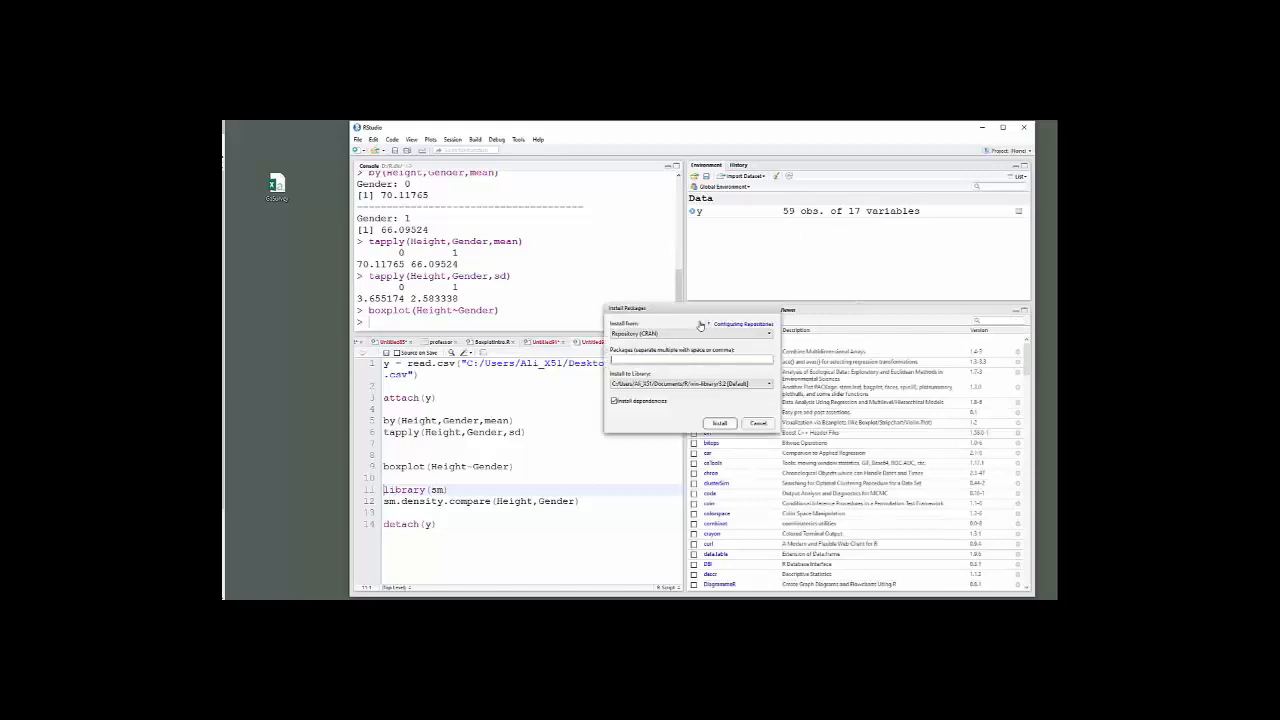
click(690, 360)
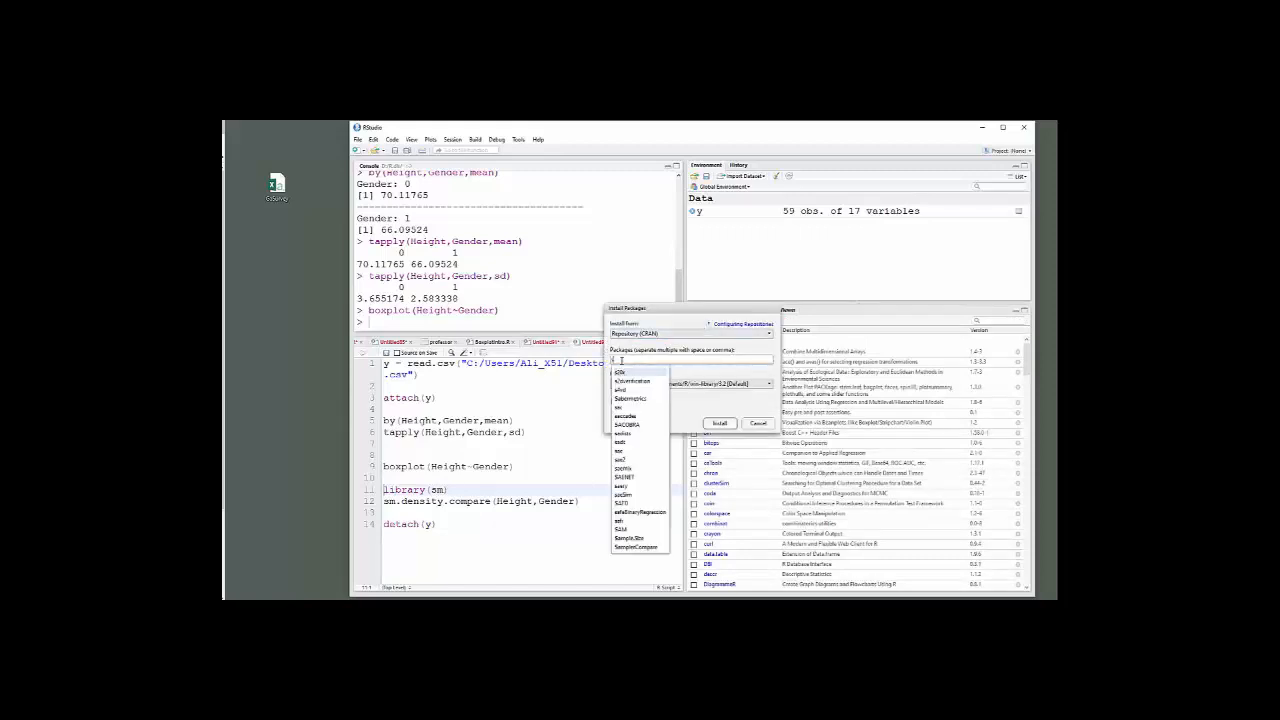
text(sm)
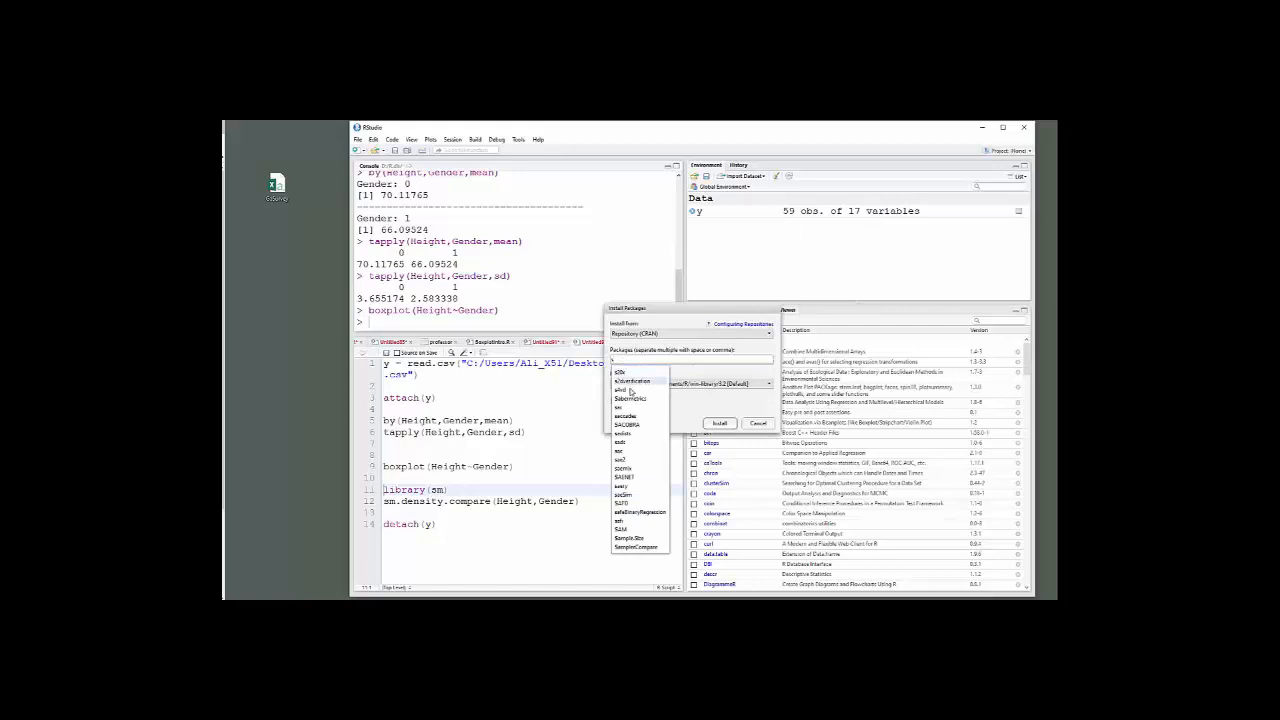
text(sm)
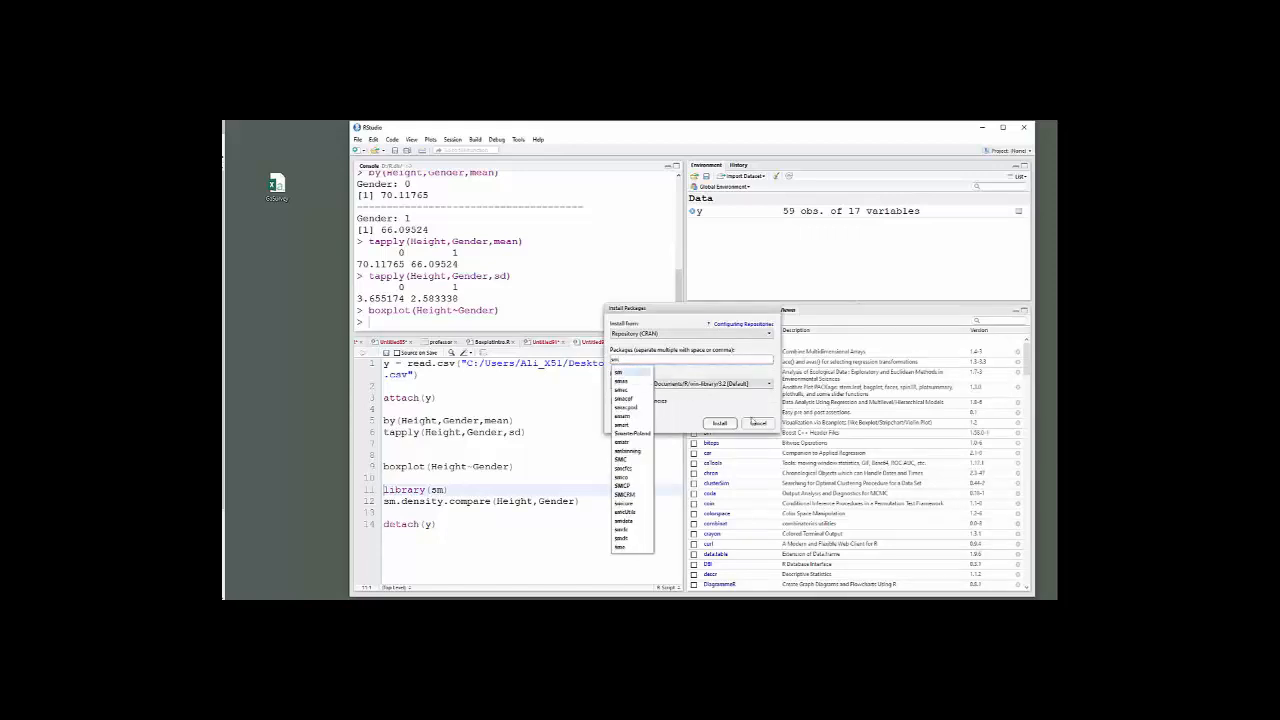
click(757, 422)
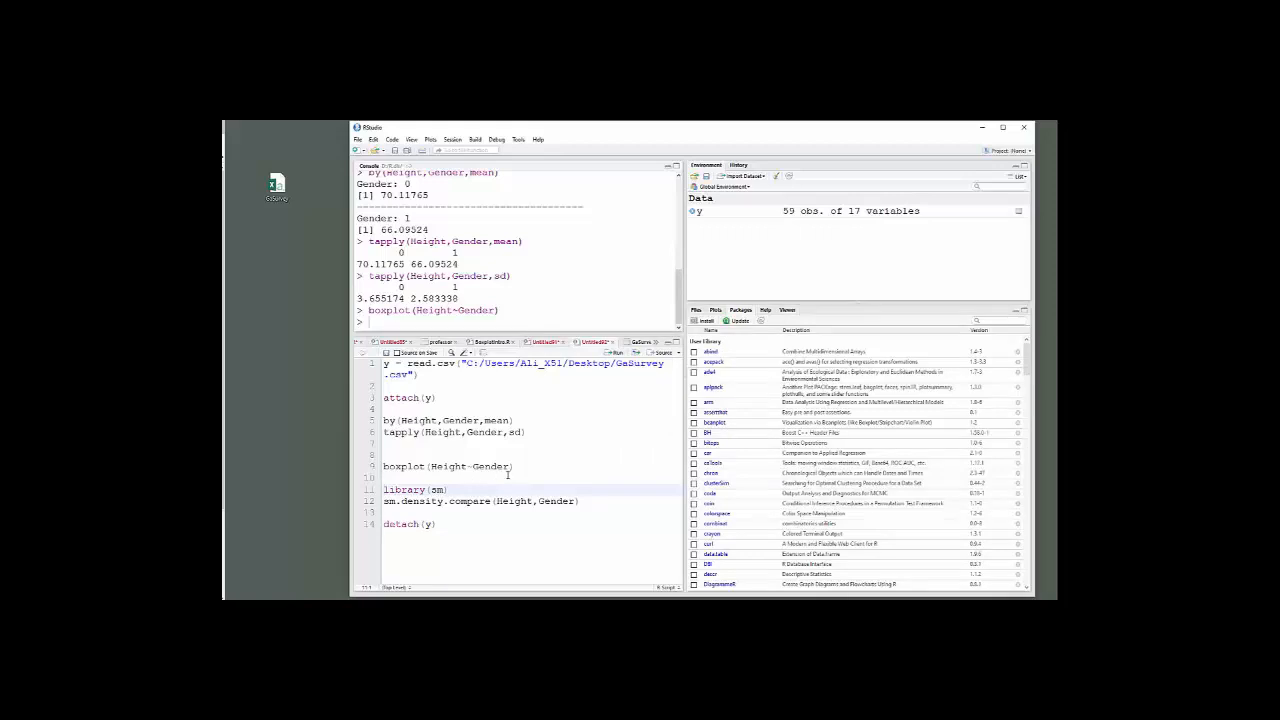
mouse_move(737, 500)
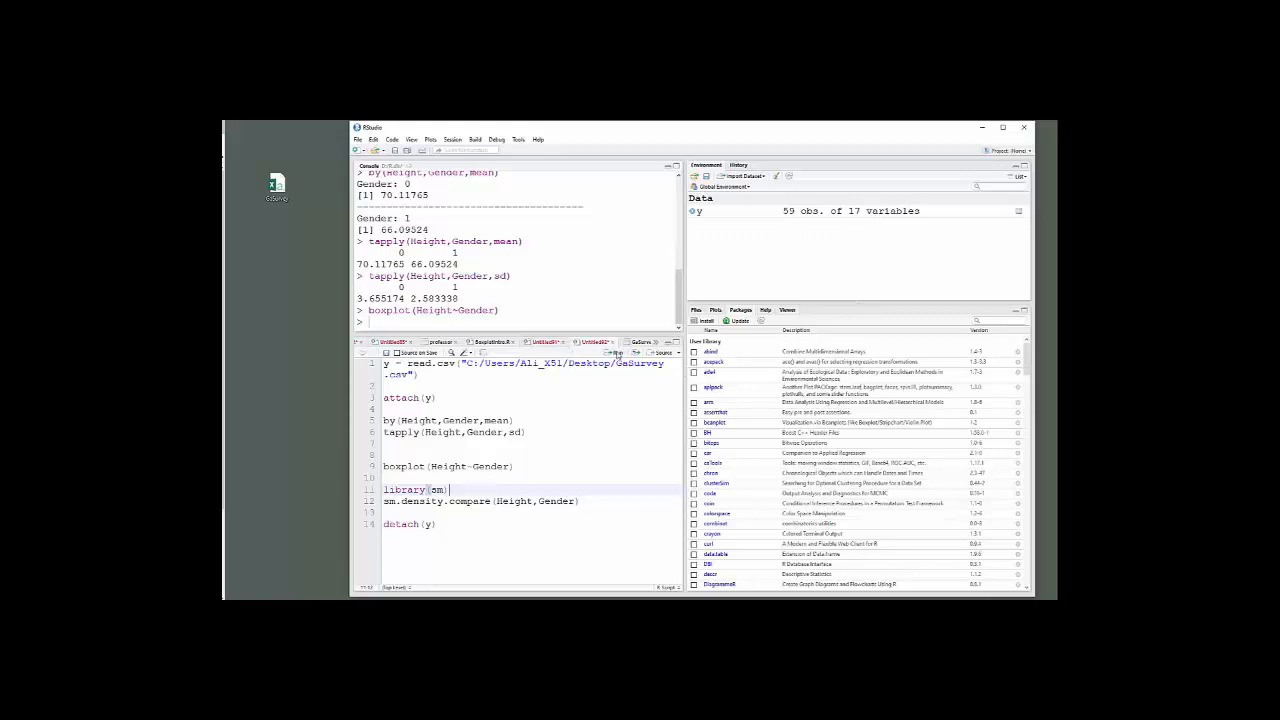
Step: Run library(sm) and sm.density.compare(Height,Gender) to overlay gender height density curves
click(614, 352)
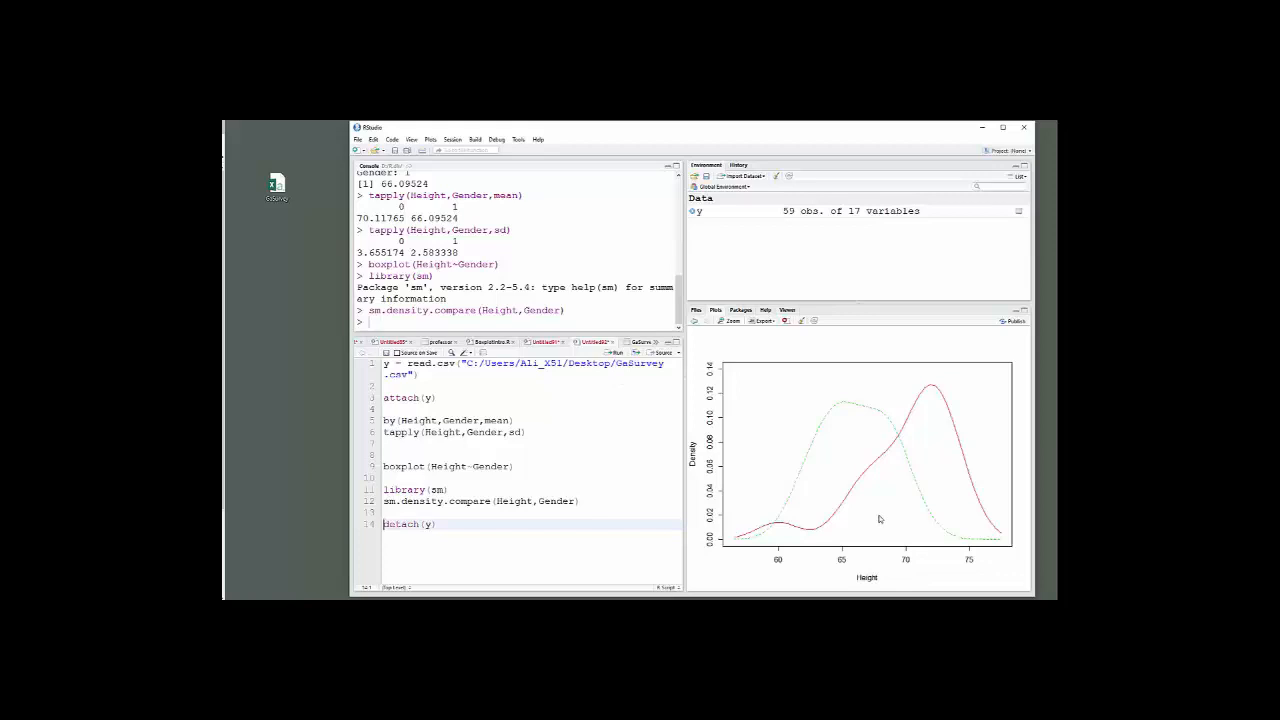
mouse_move(890, 408)
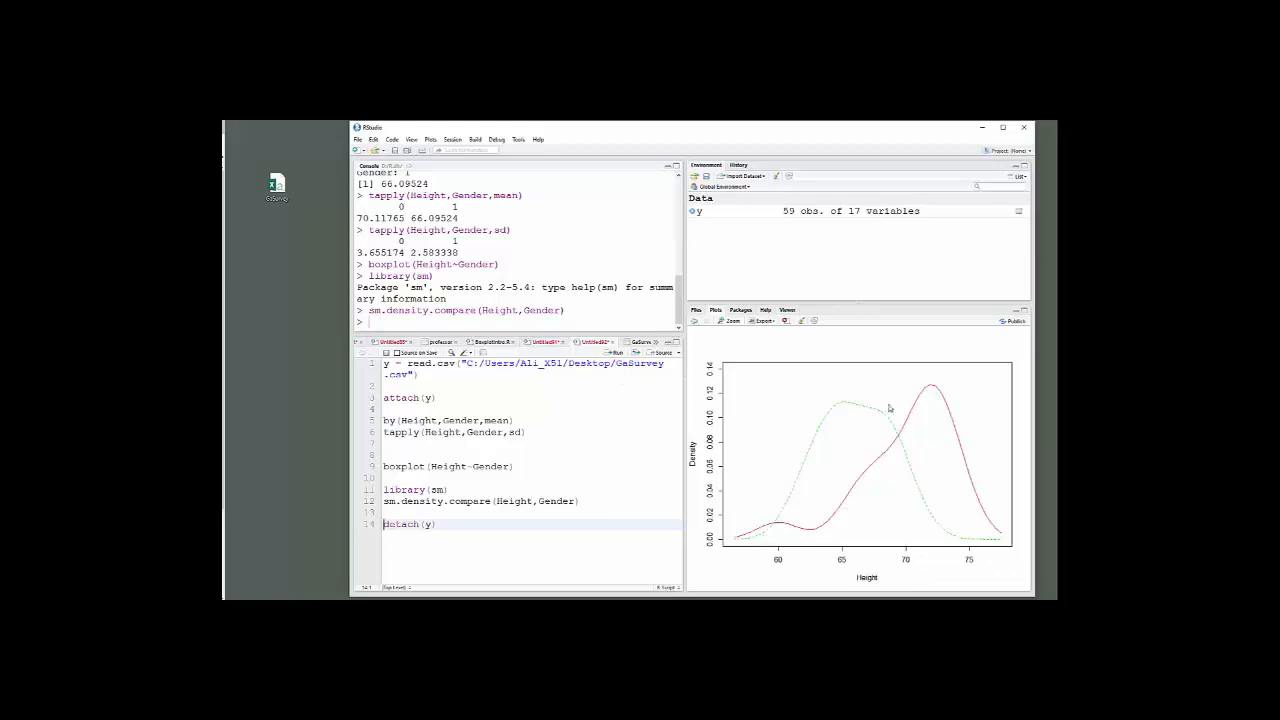
mouse_move(912, 420)
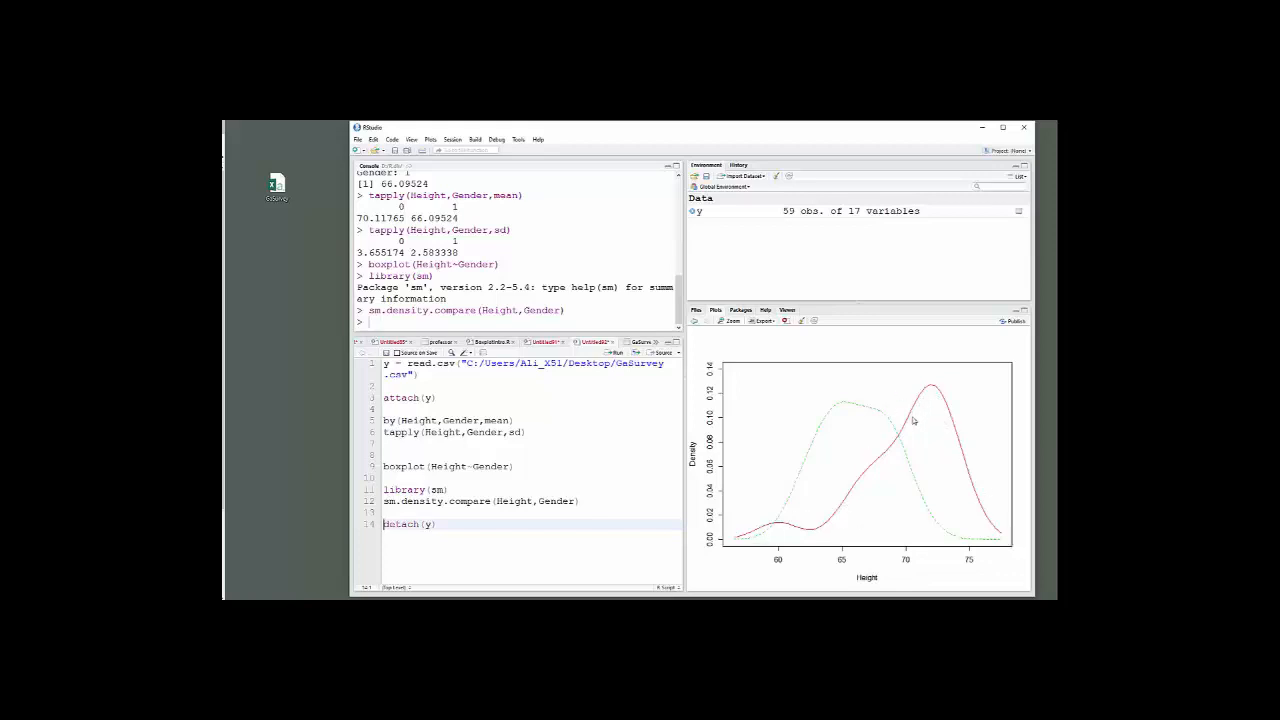
mouse_move(933, 530)
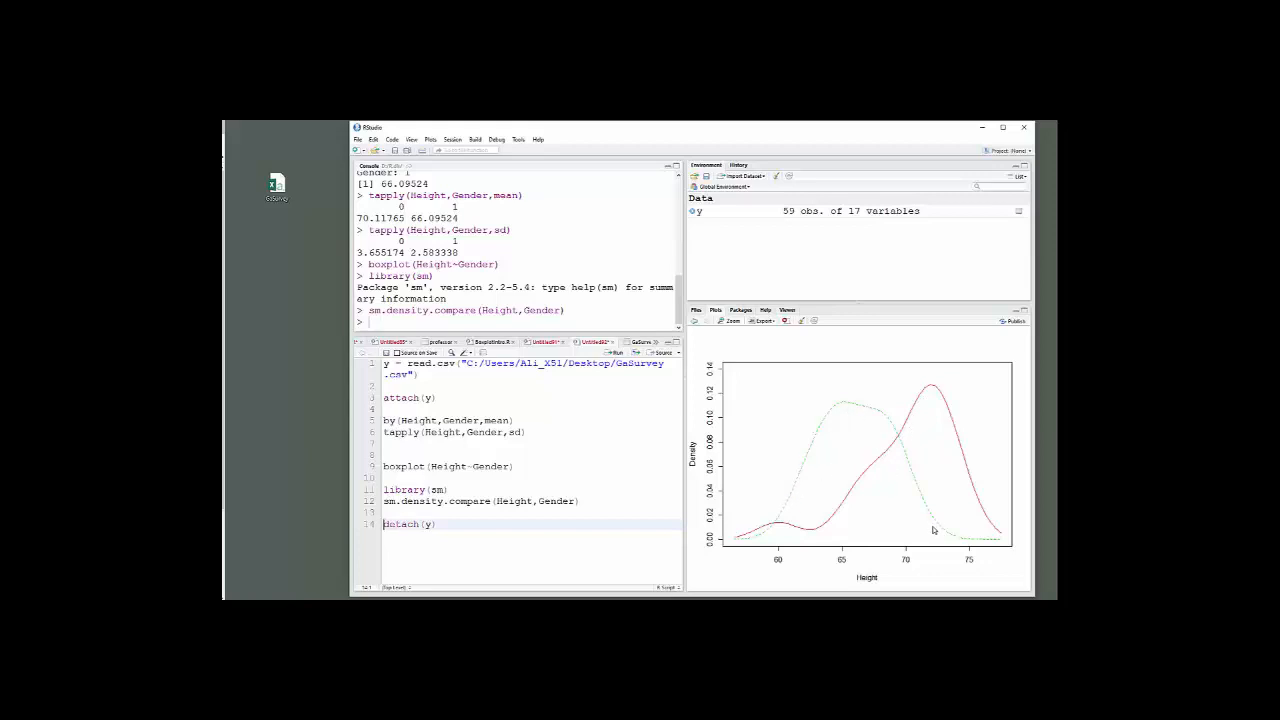
mouse_move(845, 400)
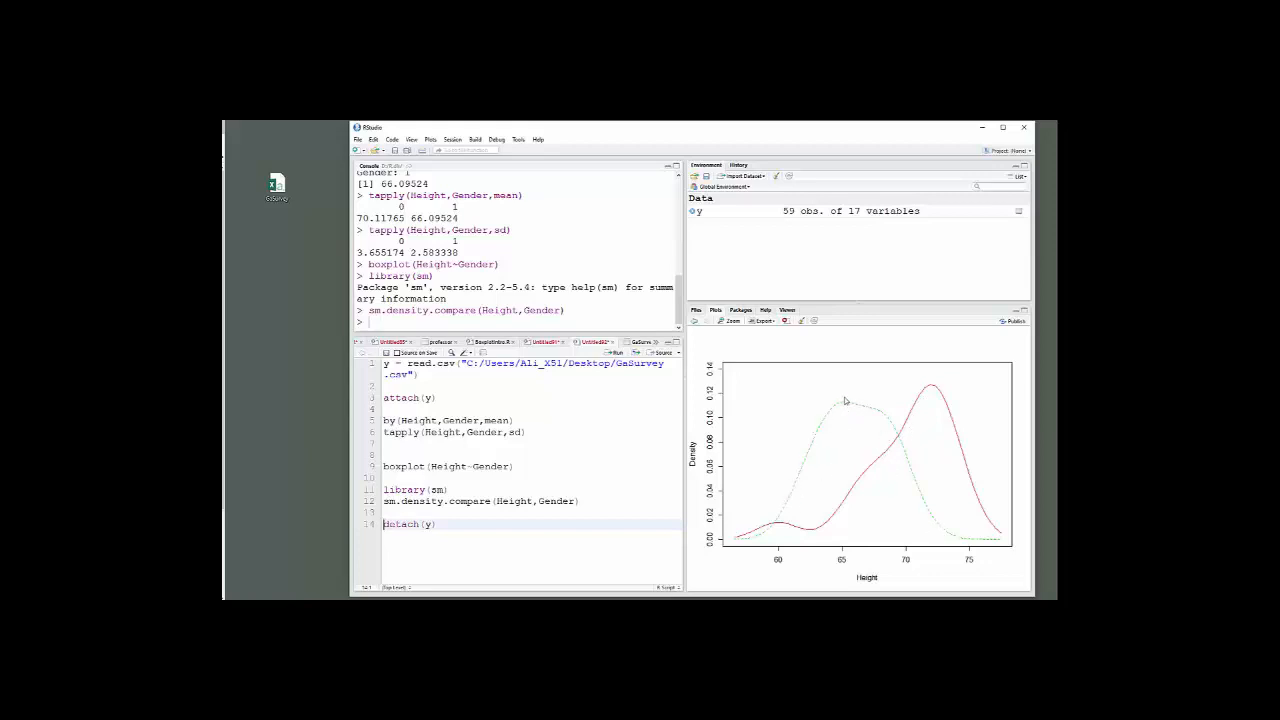
mouse_move(824, 431)
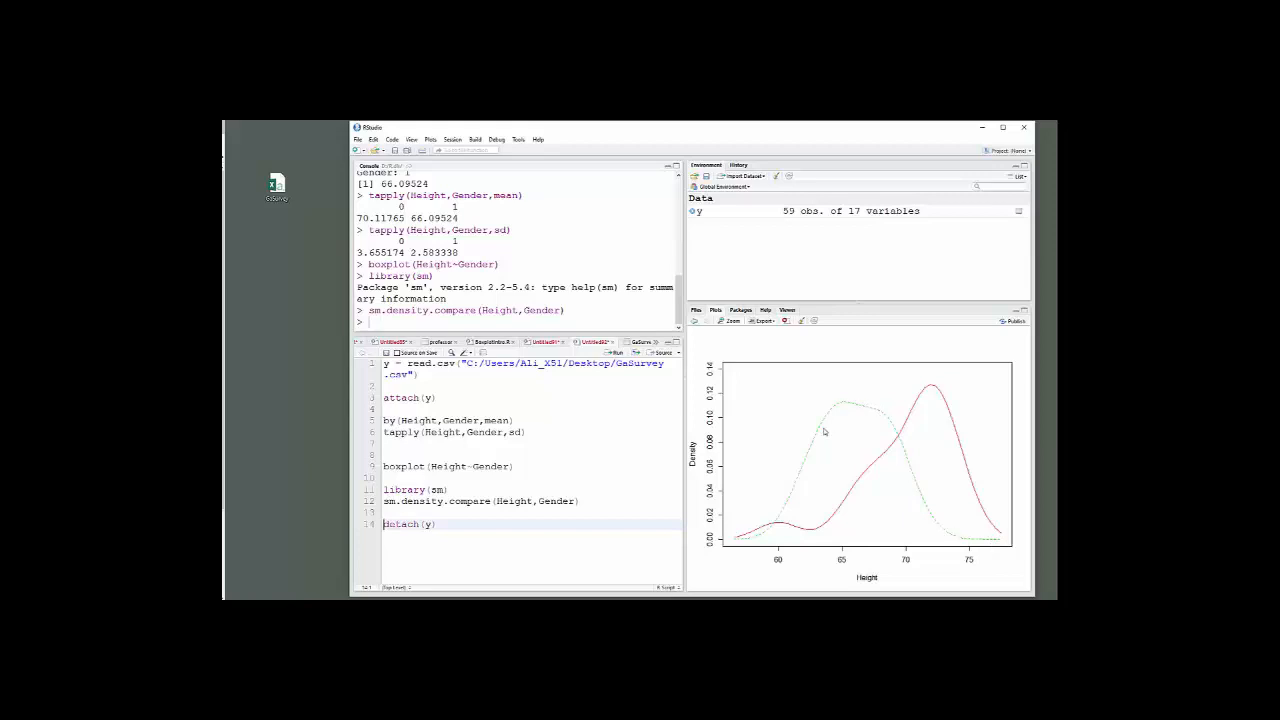
mouse_move(698, 538)
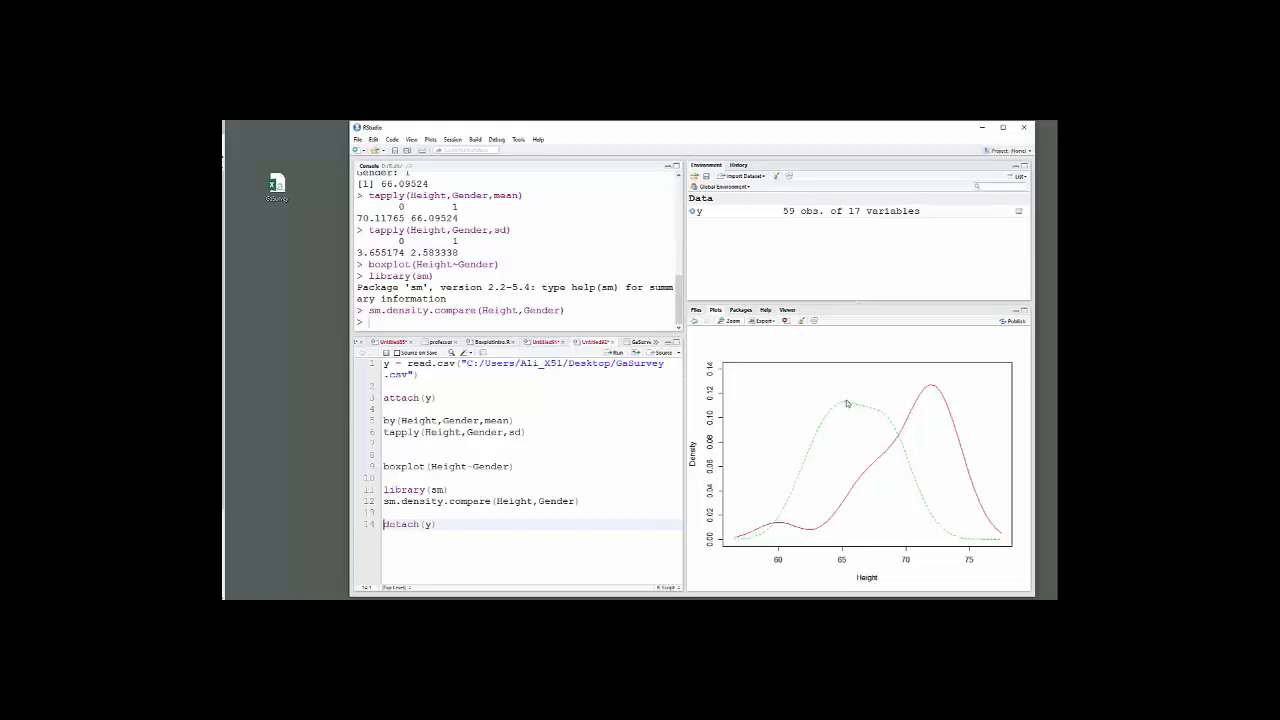
mouse_move(735, 444)
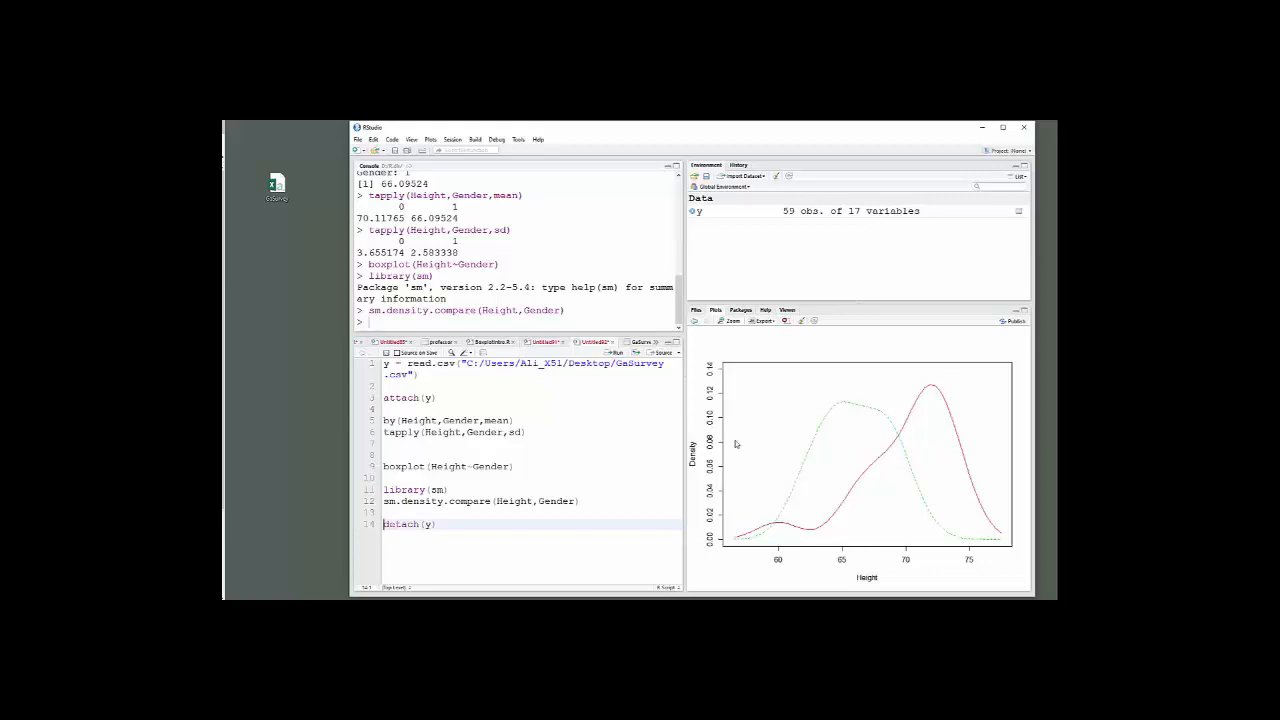
mouse_move(848, 408)
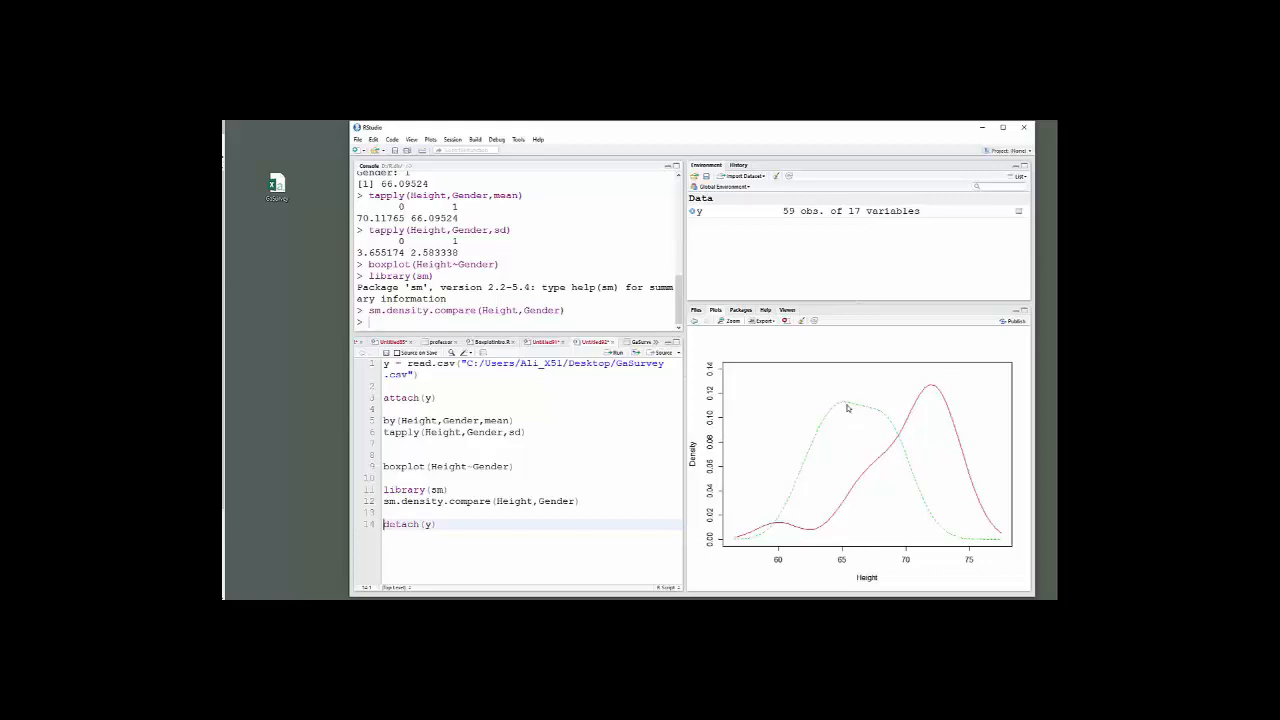
mouse_move(901, 445)
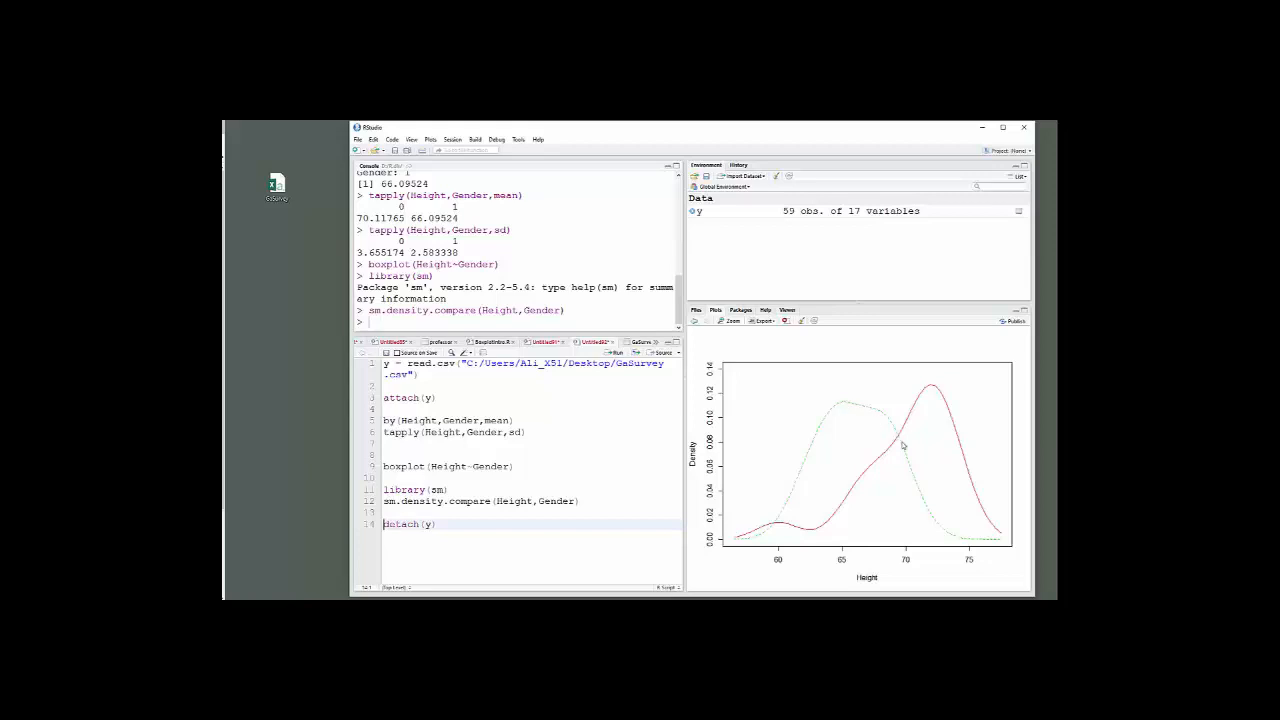
mouse_move(898, 440)
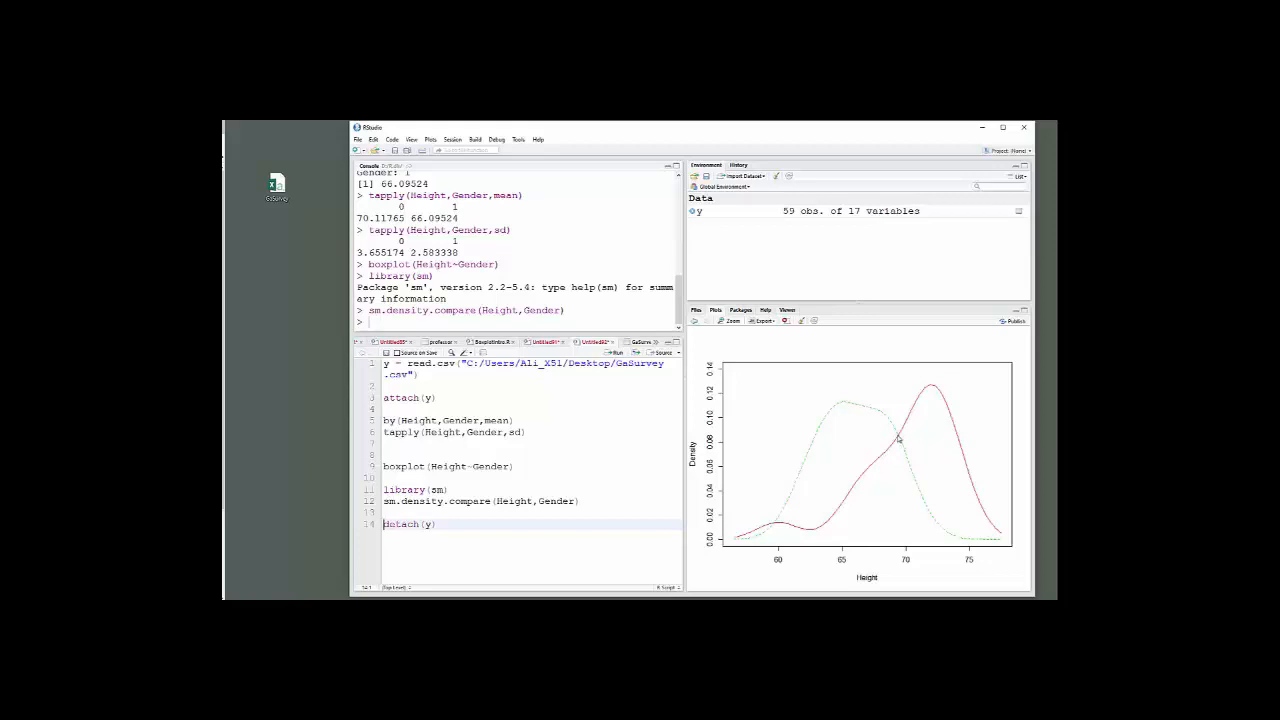
mouse_move(754, 541)
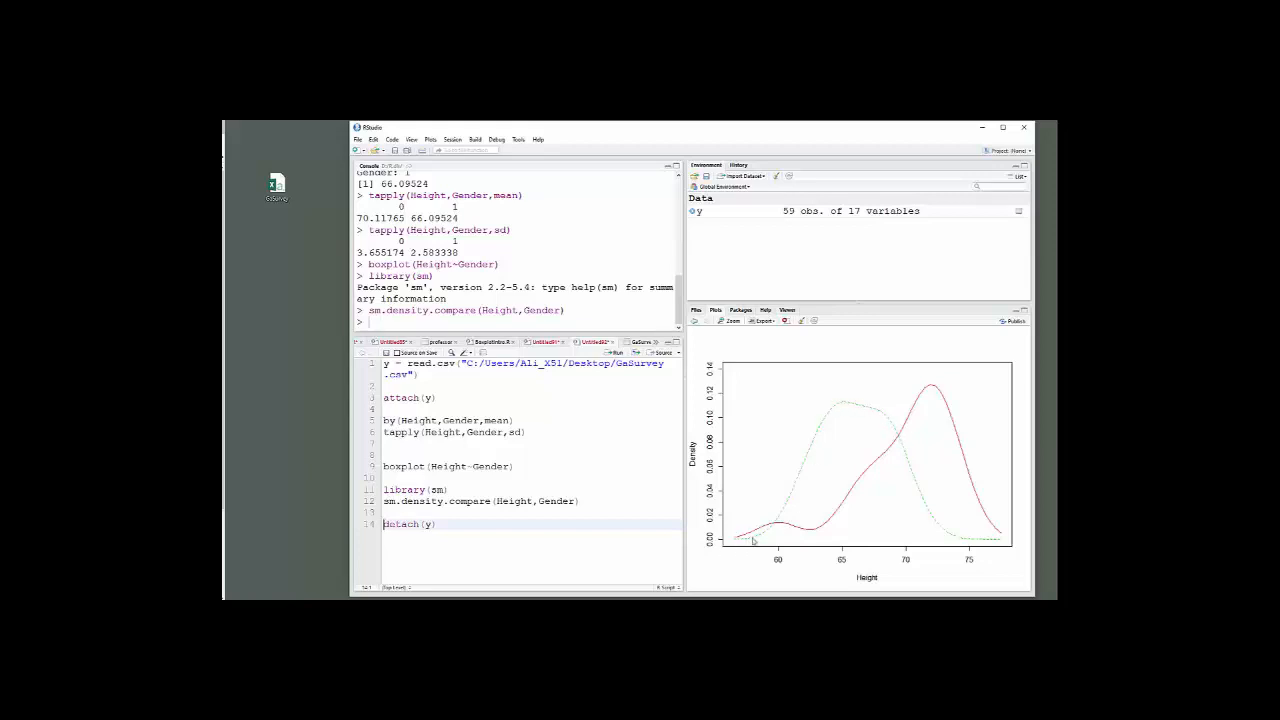
mouse_move(905, 456)
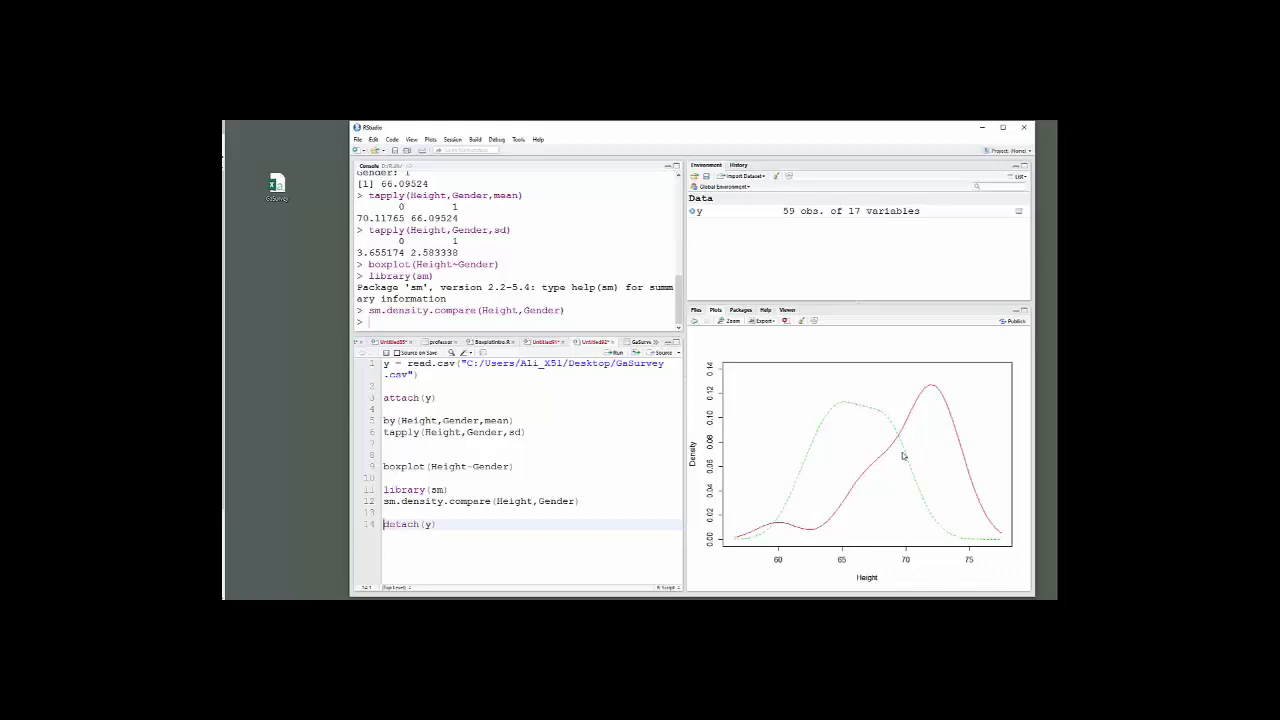
mouse_move(930, 404)
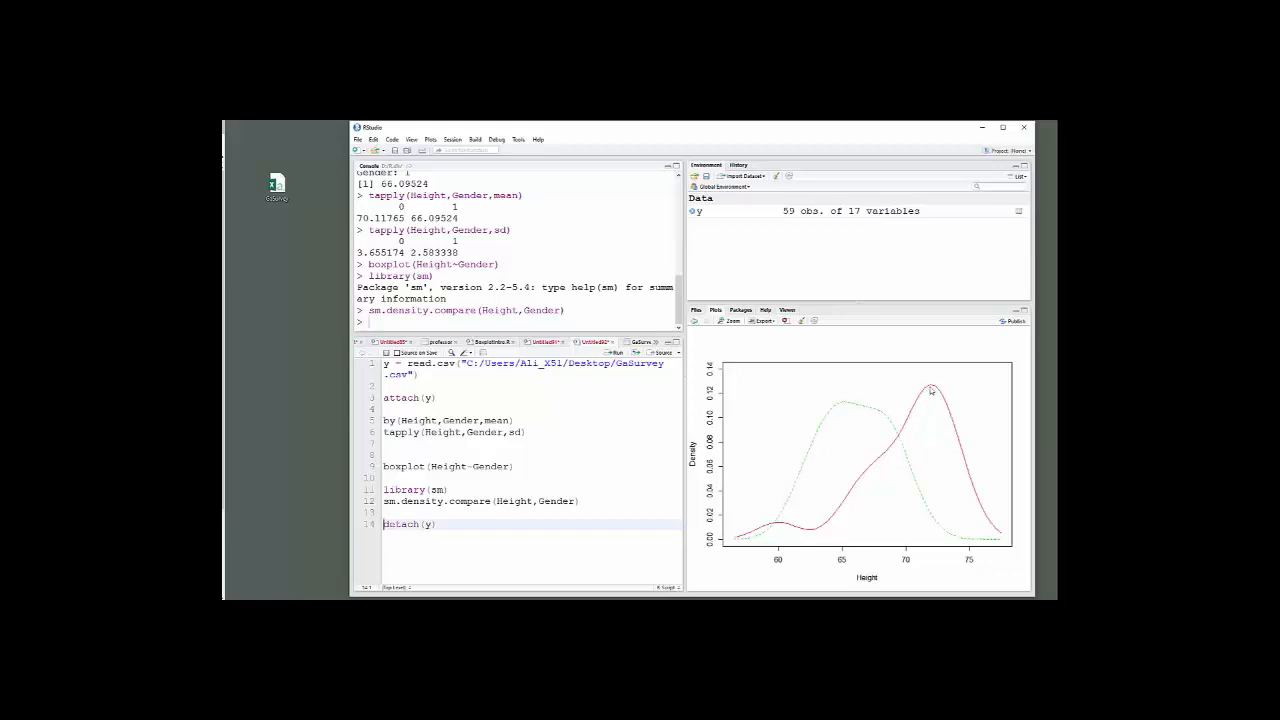
mouse_move(885, 462)
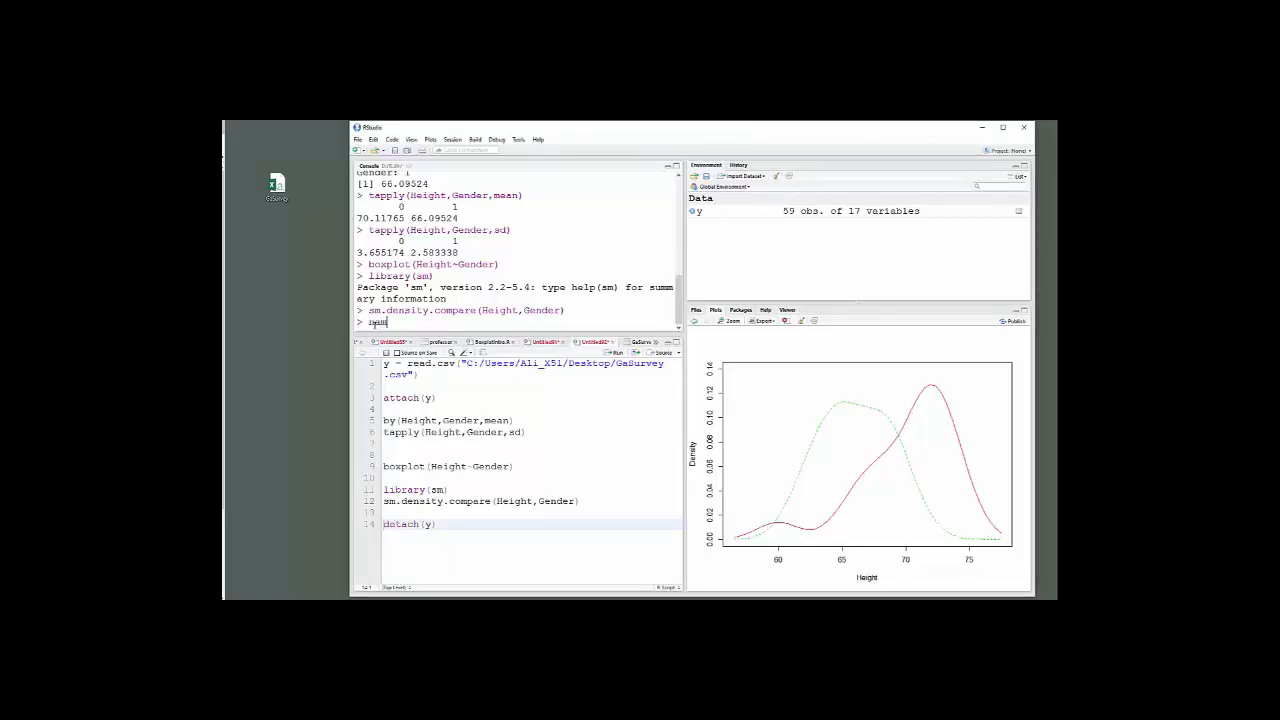
Step: Enter names(y) in the console and change the boxplot grouping from Gender to PoliticalAff
text(names(y)
click(531, 432)
text(PoliticalAff)
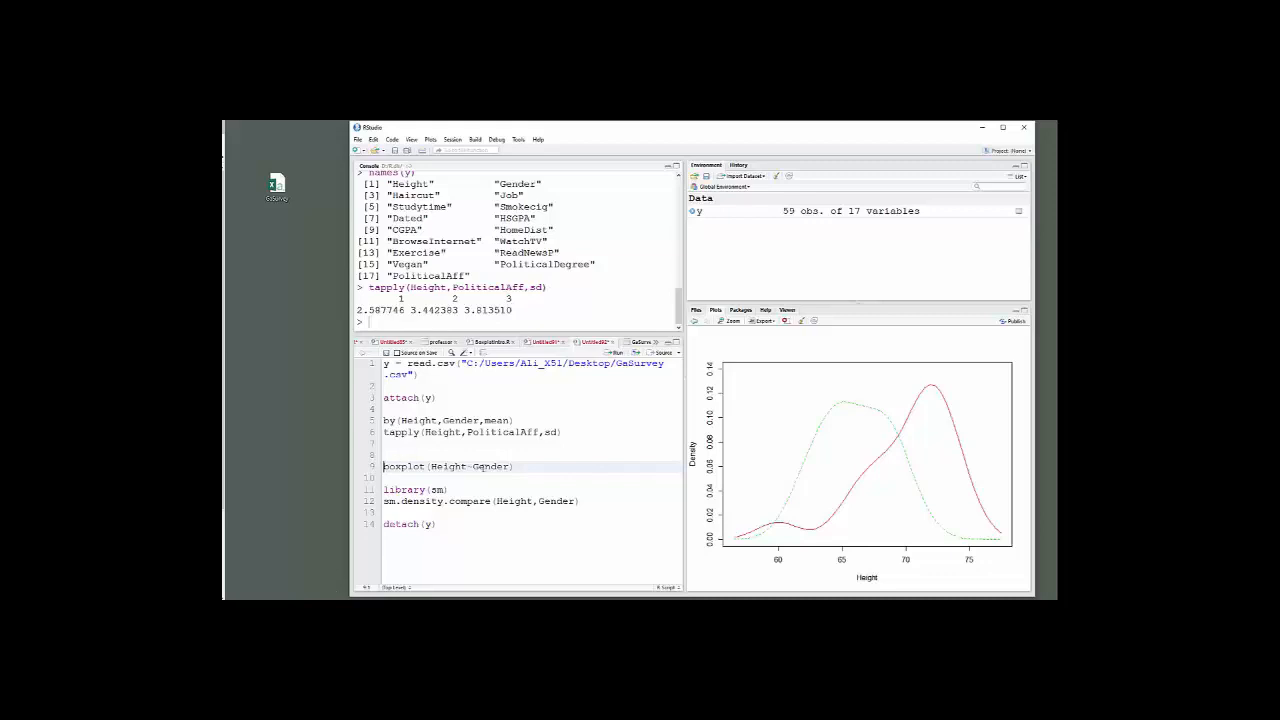
double_click(490, 466)
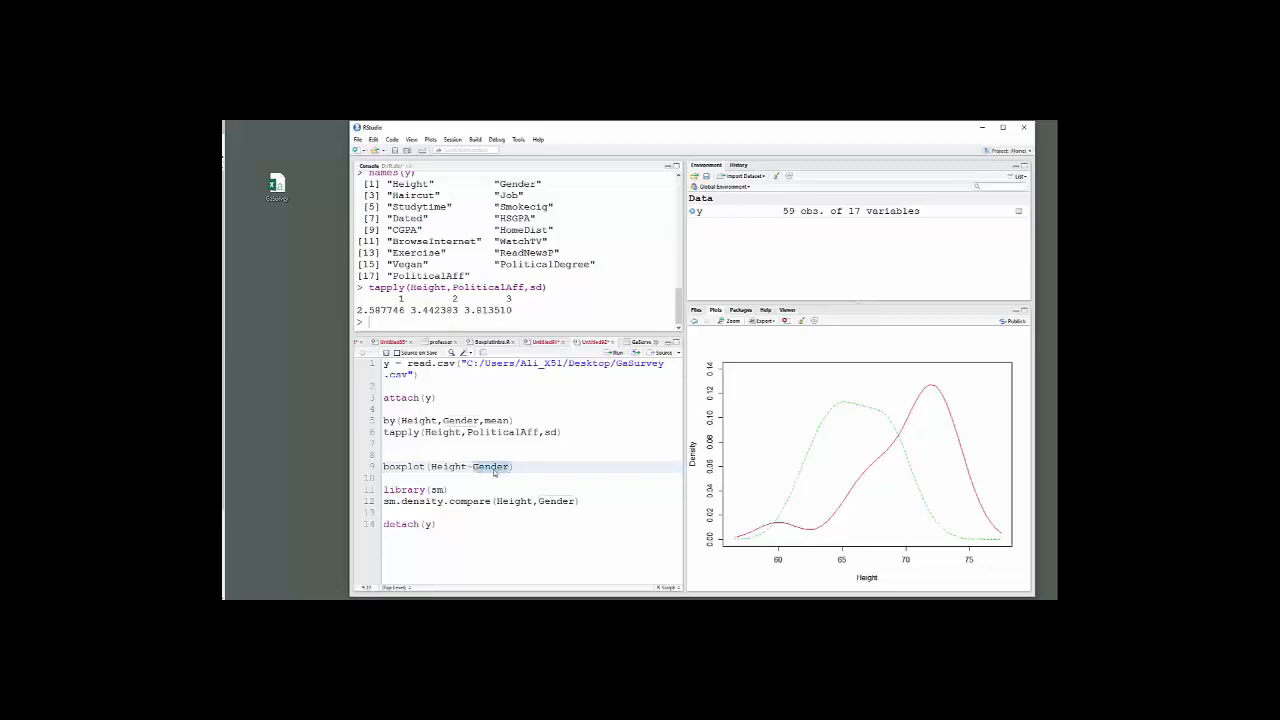
text(PoliticalAff)
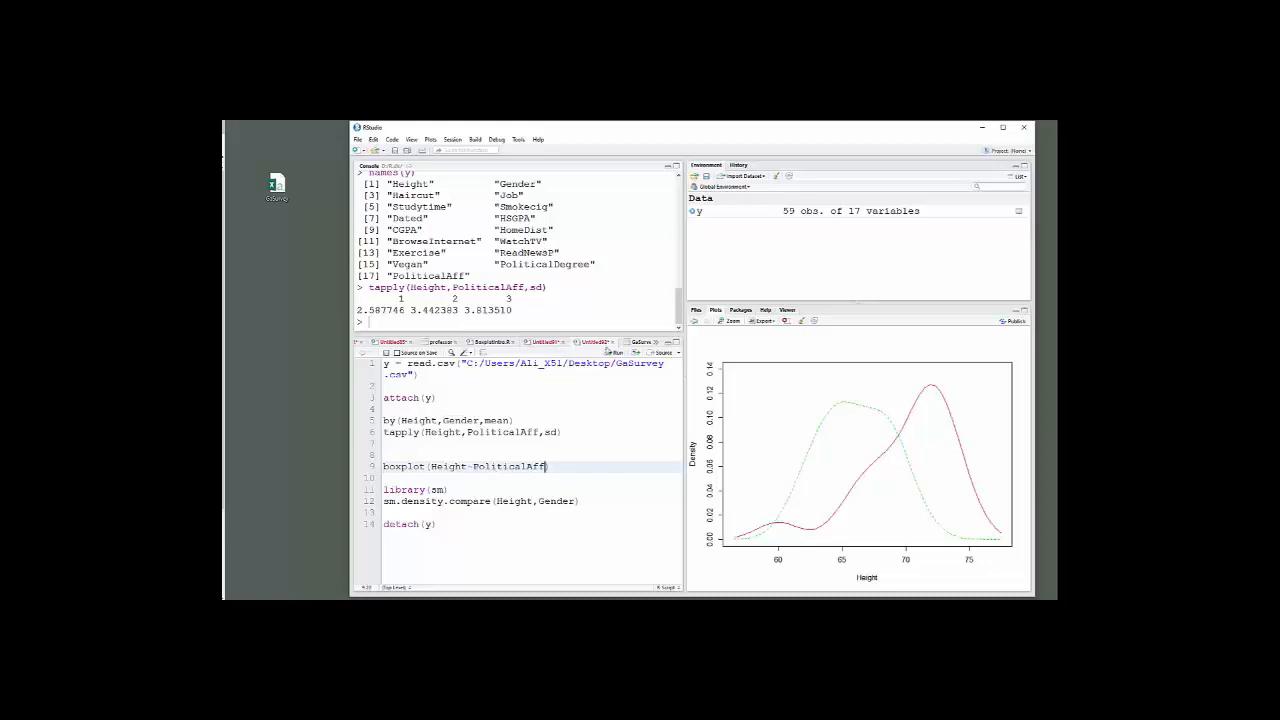